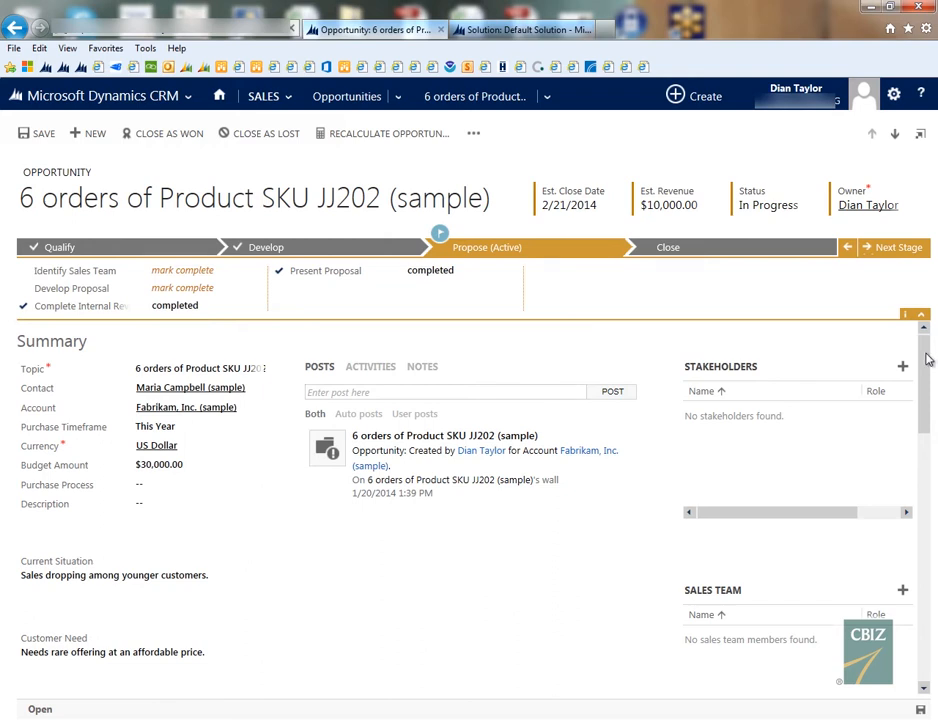
# Step: Scroll down to the Product Line Items section showing the empty Price List
pyautogui.scroll(-3)
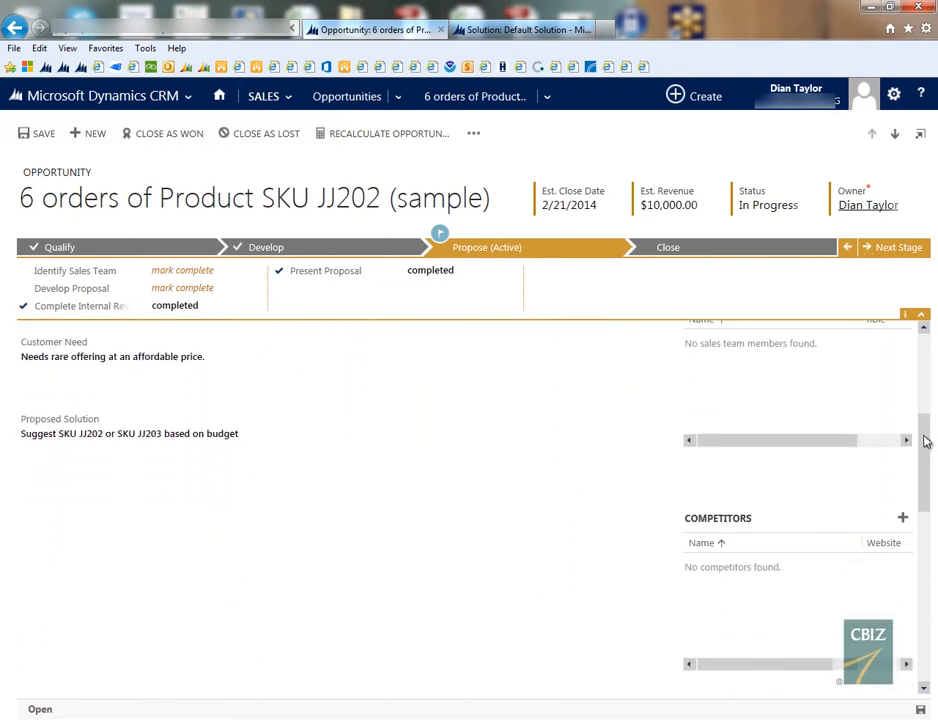
pyautogui.scroll(-3)
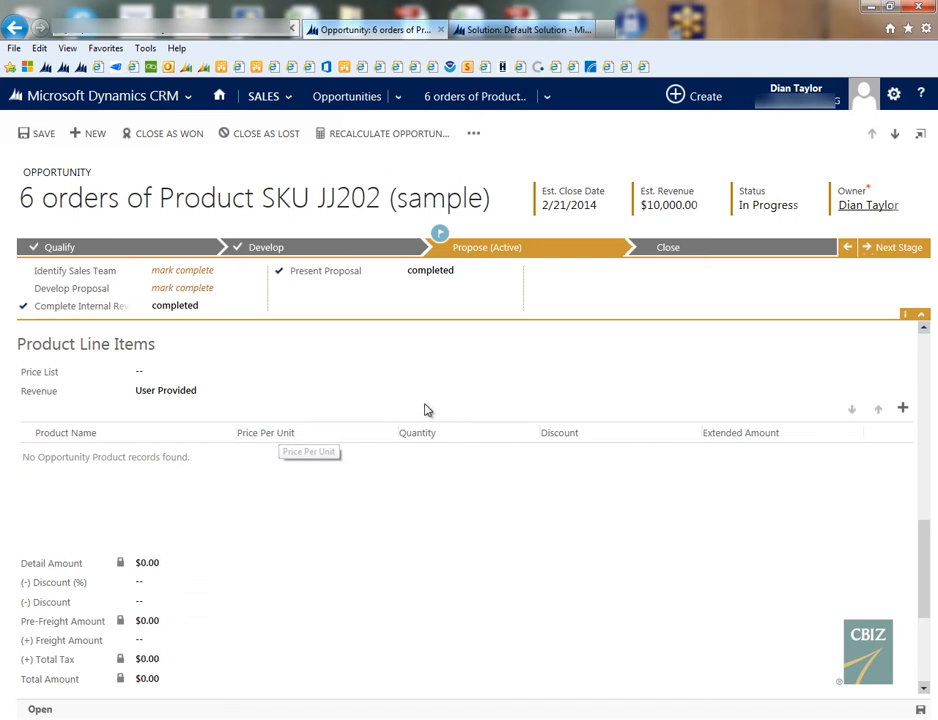
pyautogui.moveTo(428, 407)
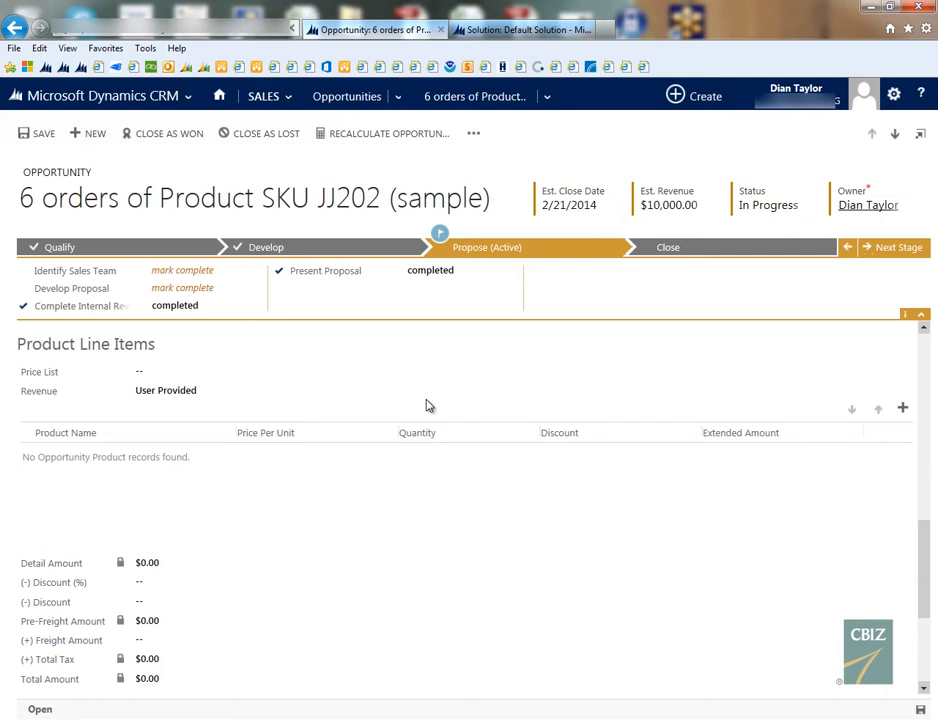
# Step: Pick Standard in the Price List lookup and switch Revenue to System Calculated
pyautogui.click(145, 371)
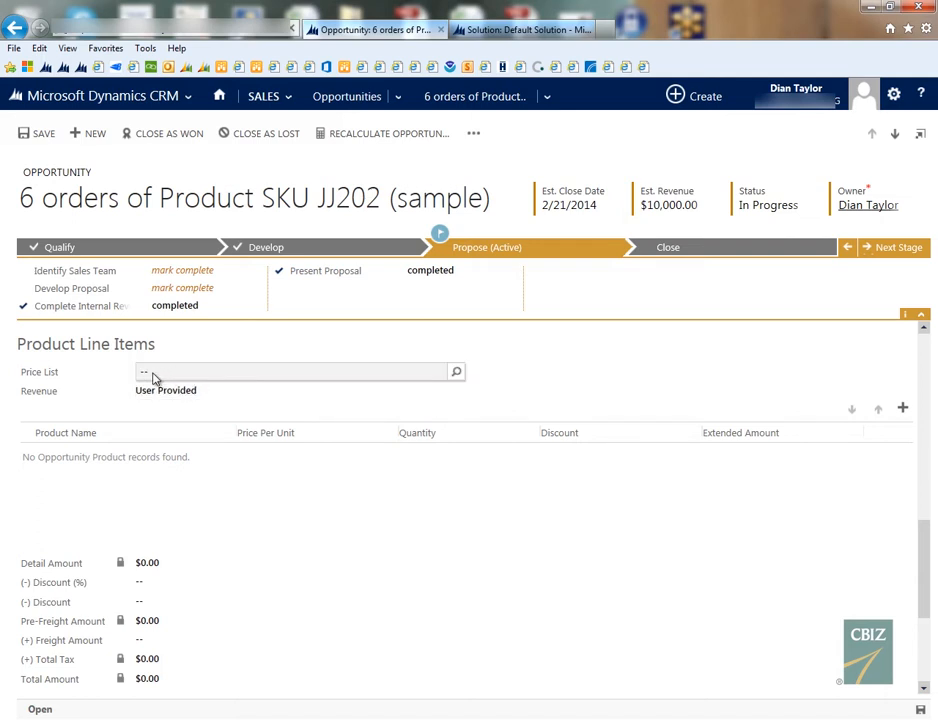
pyautogui.click(290, 371)
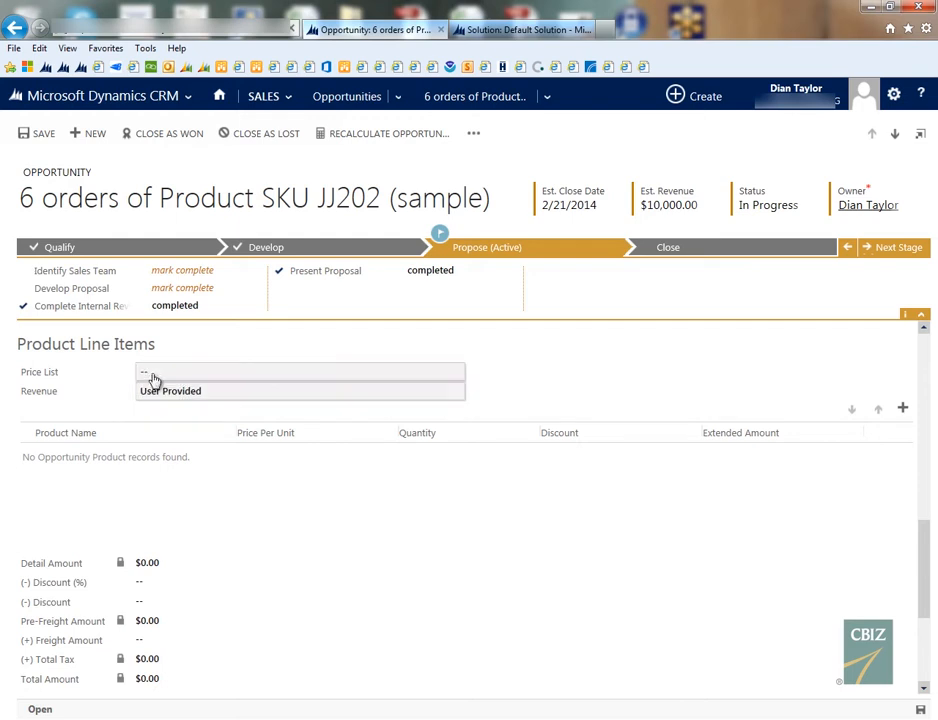
pyautogui.click(155, 371)
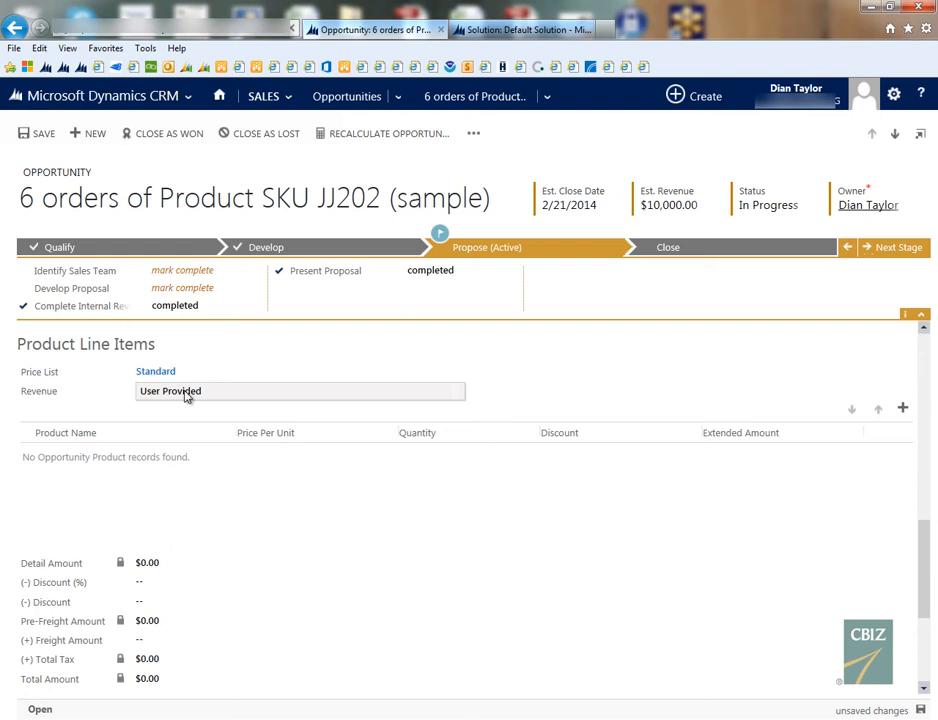
pyautogui.click(300, 391)
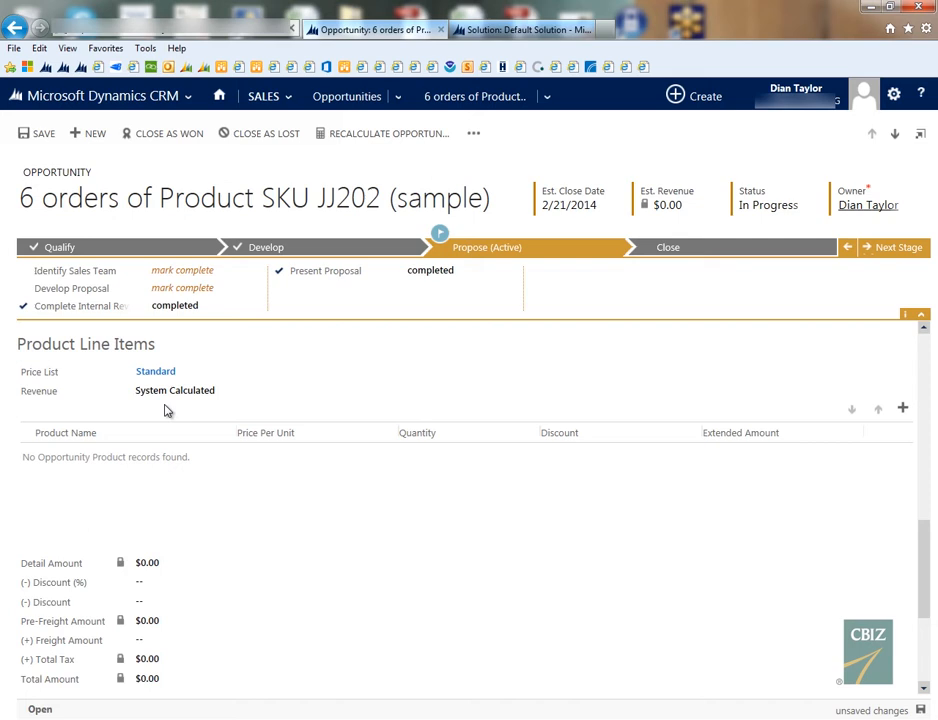
pyautogui.moveTo(308, 410)
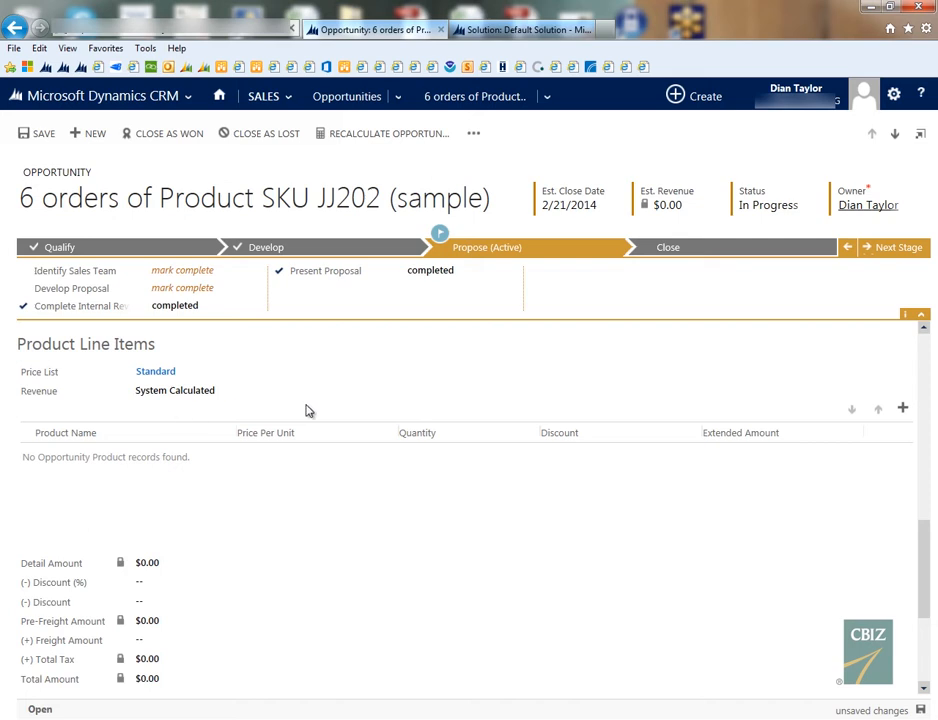
pyautogui.moveTo(421, 383)
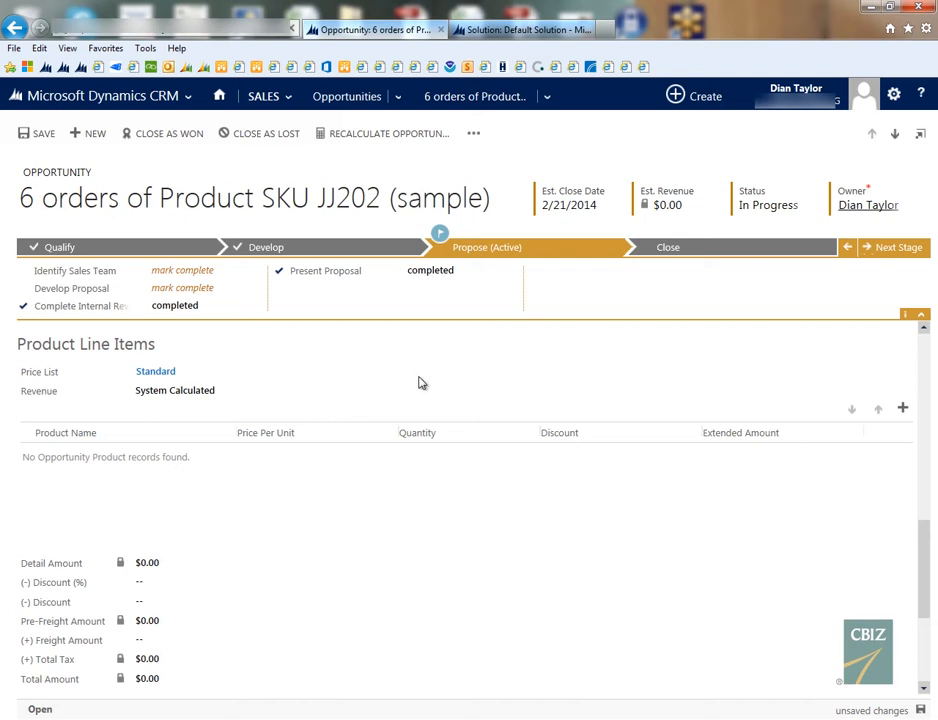
pyautogui.moveTo(487, 251)
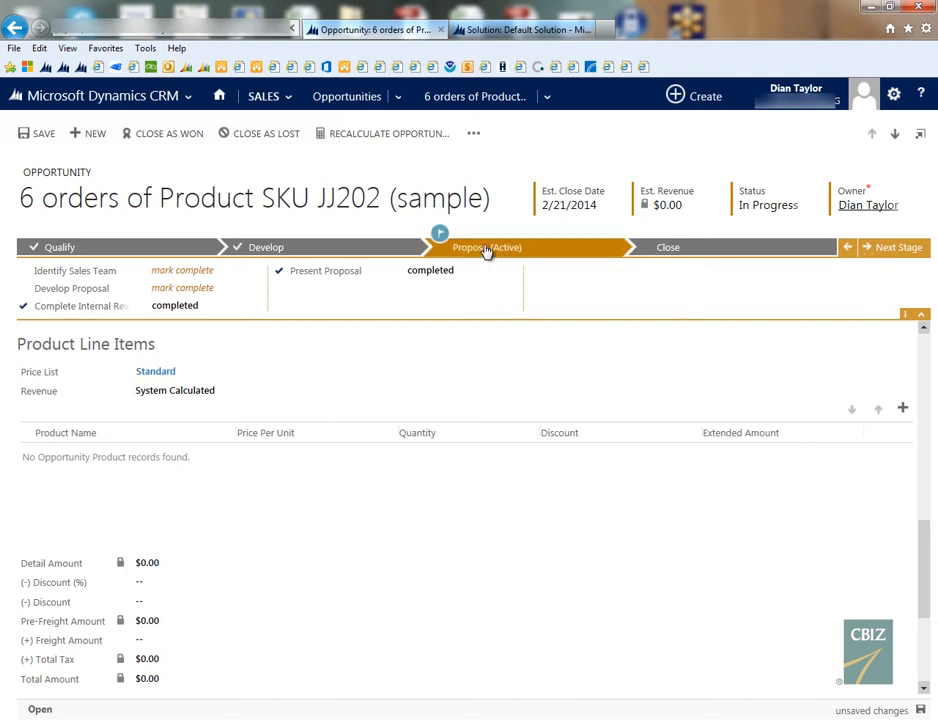
# Step: Open the Opportunity form's business rules to start a new draft rule
pyautogui.click(473, 133)
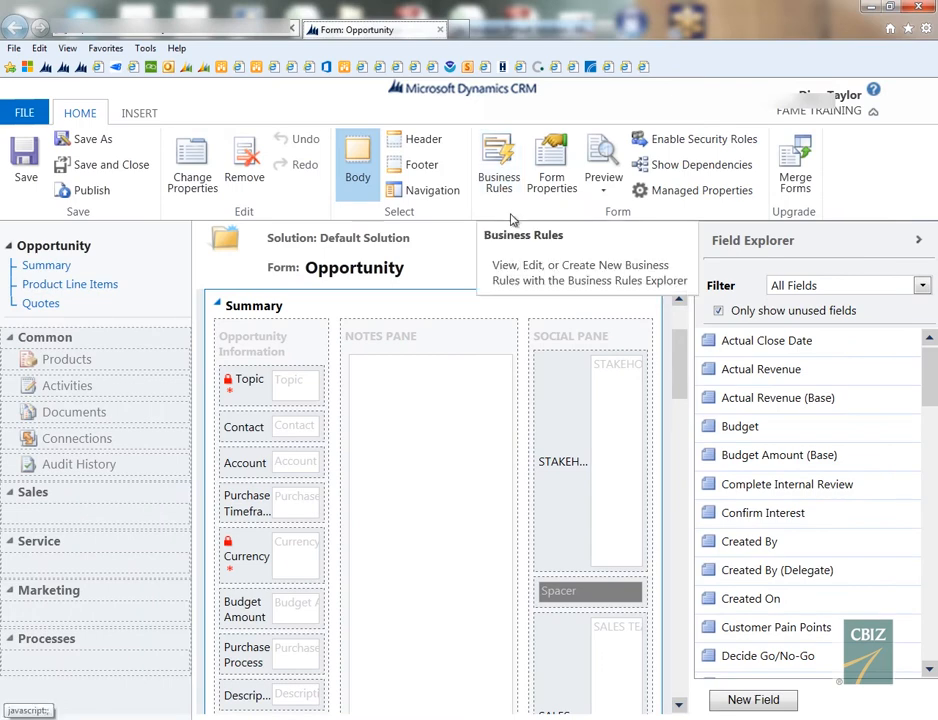
pyautogui.click(499, 160)
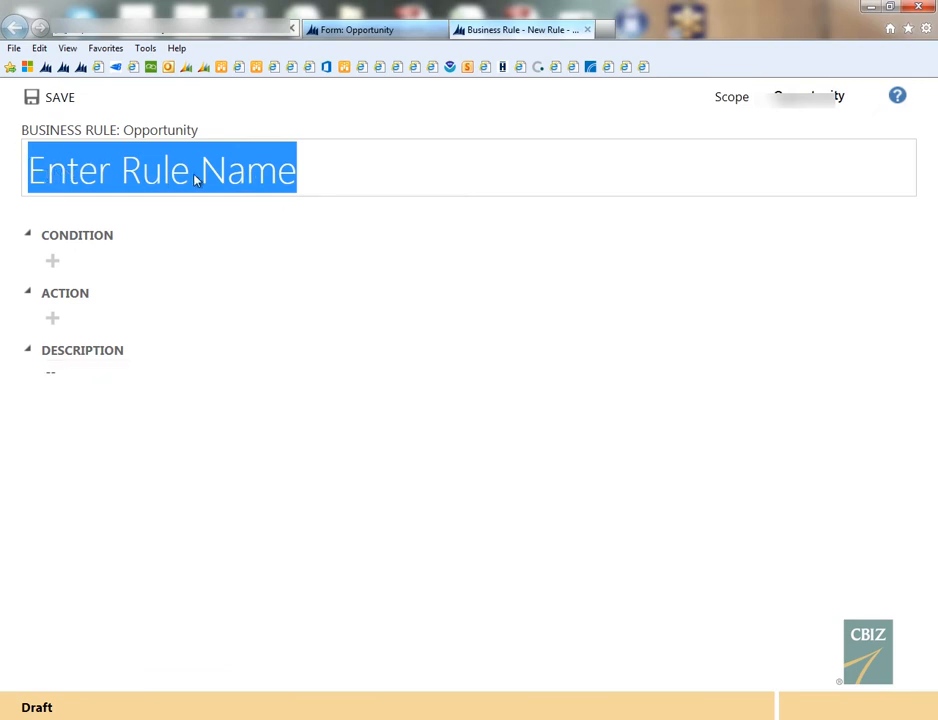
pyautogui.moveTo(318, 182)
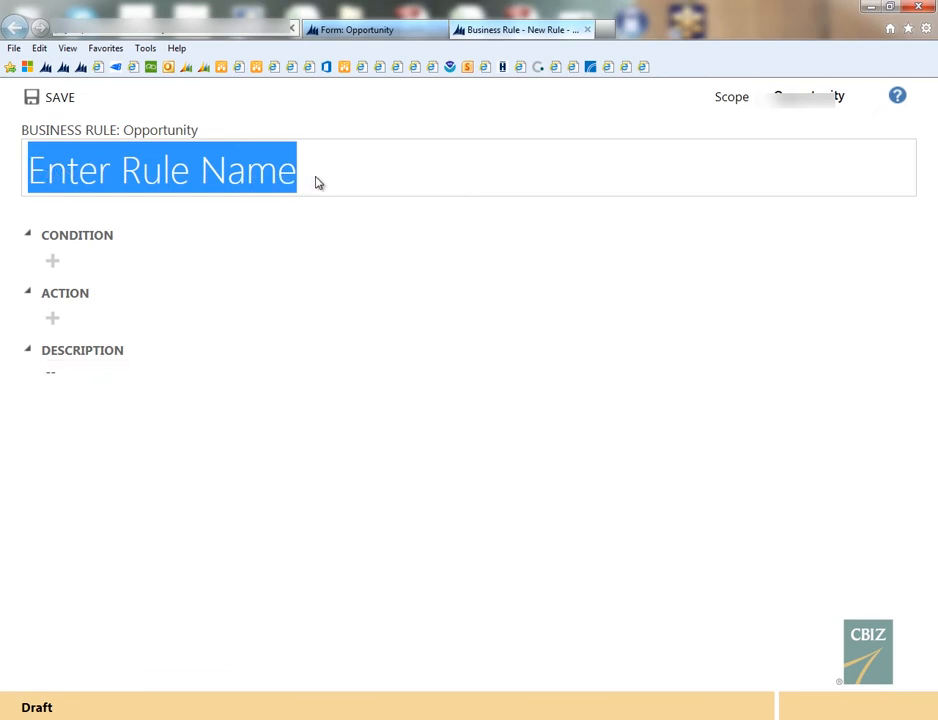
# Step: Enter 'Set Pricelist Field' as the new business rule's name
pyautogui.write('Se')
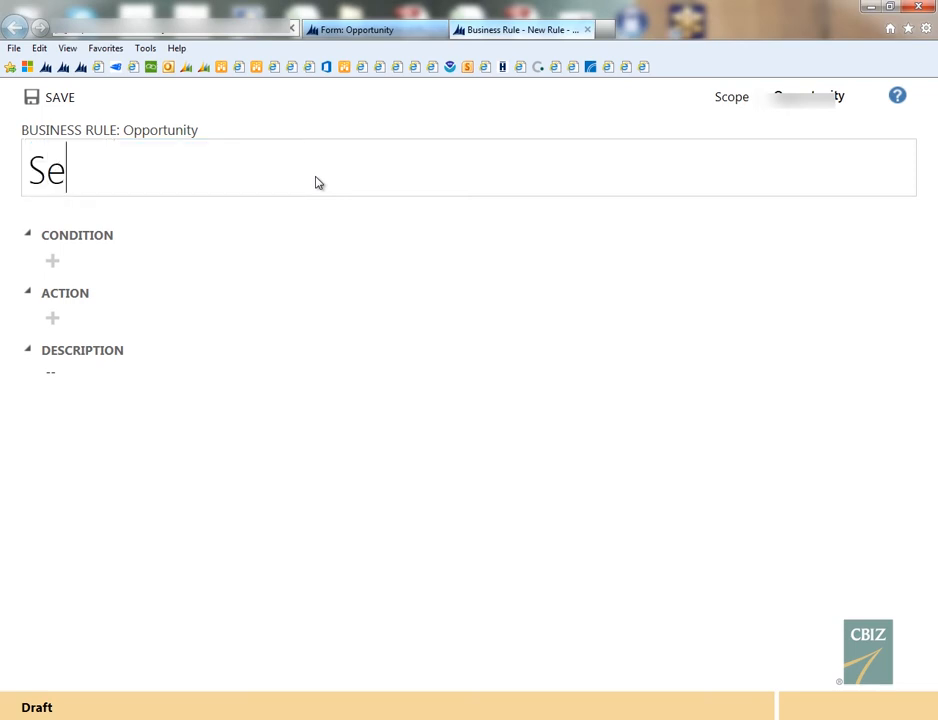
pyautogui.write('t')
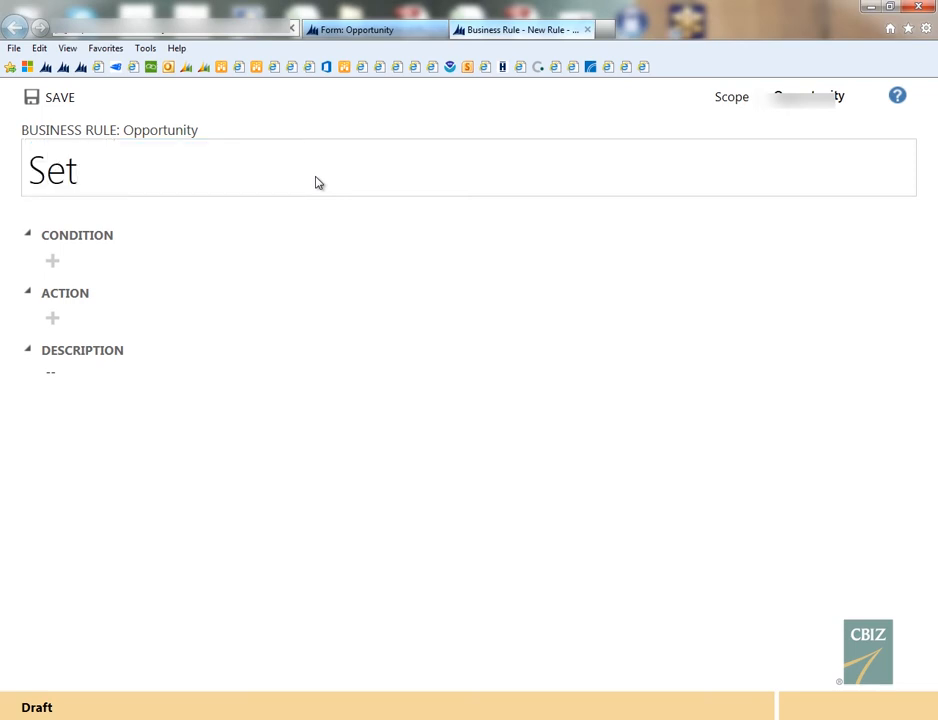
pyautogui.write('Priceli')
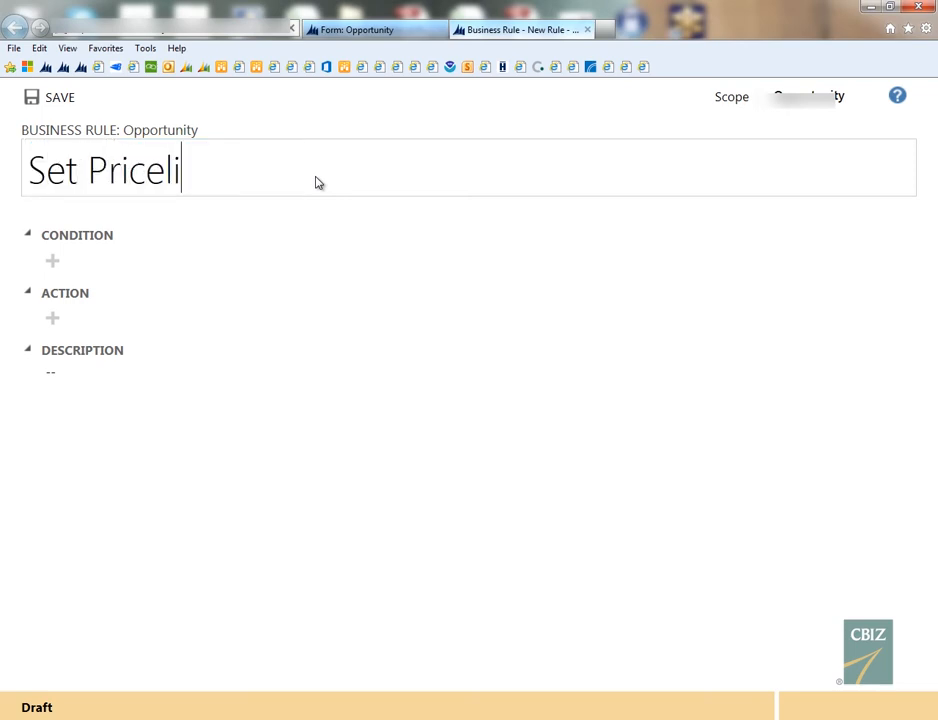
pyautogui.write('st Field')
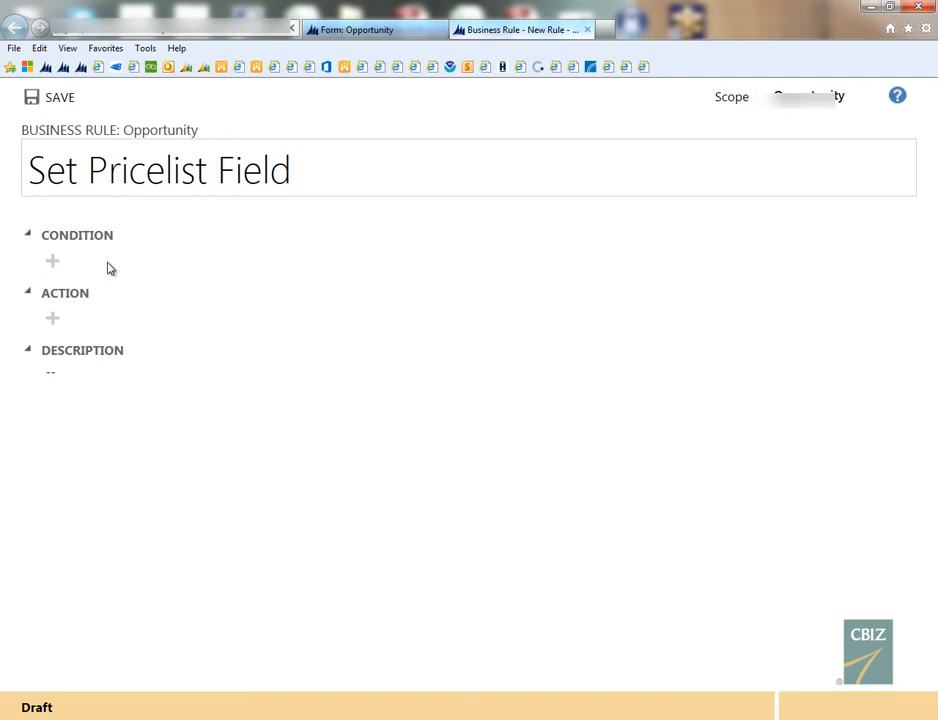
pyautogui.click(291, 170)
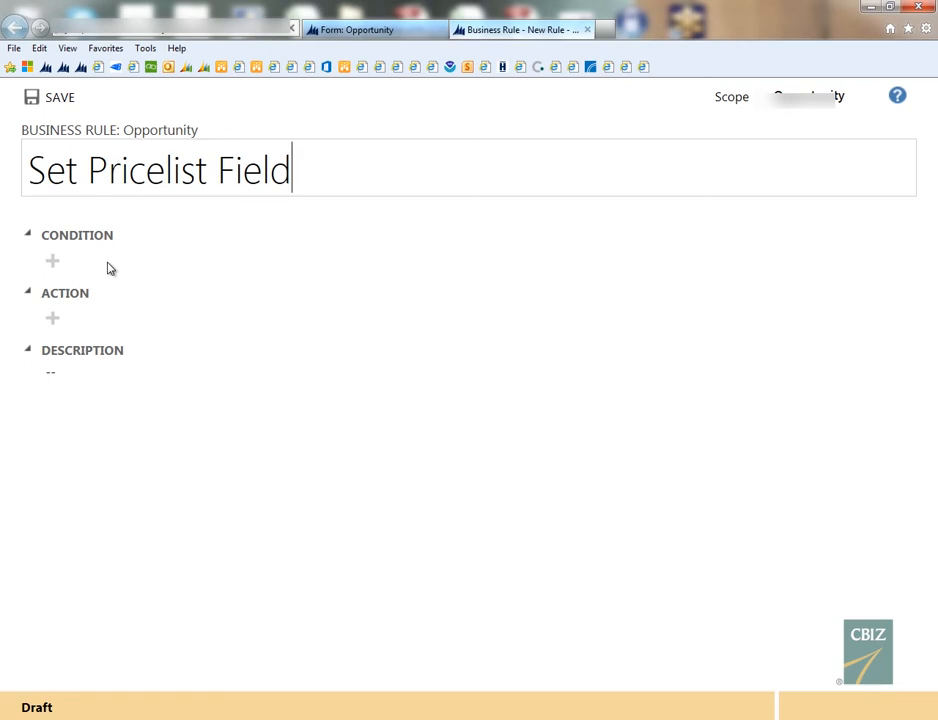
pyautogui.moveTo(85, 266)
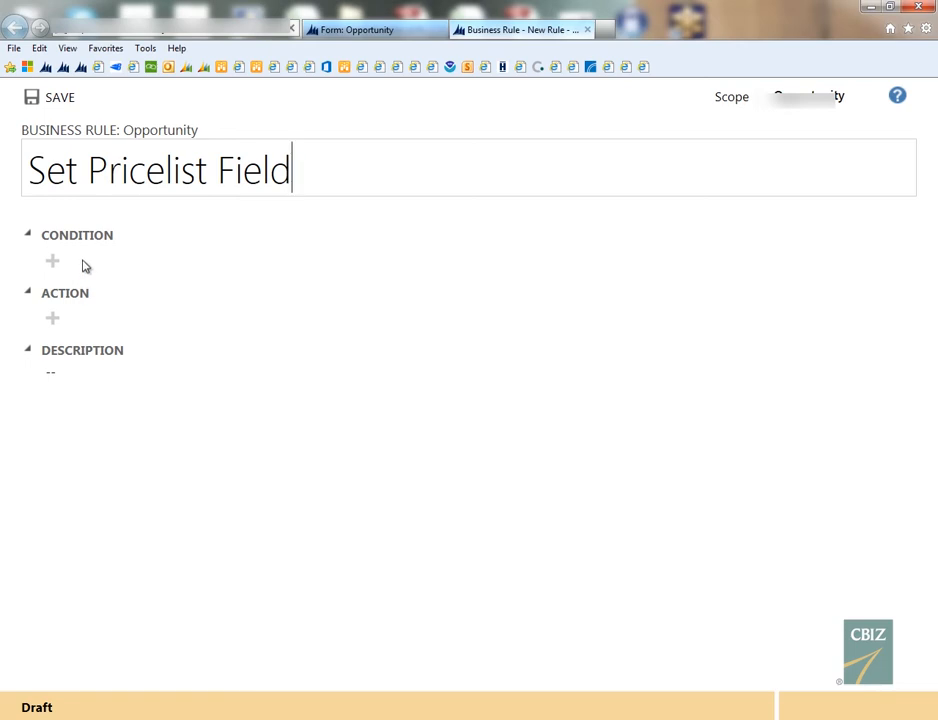
pyautogui.moveTo(52, 261)
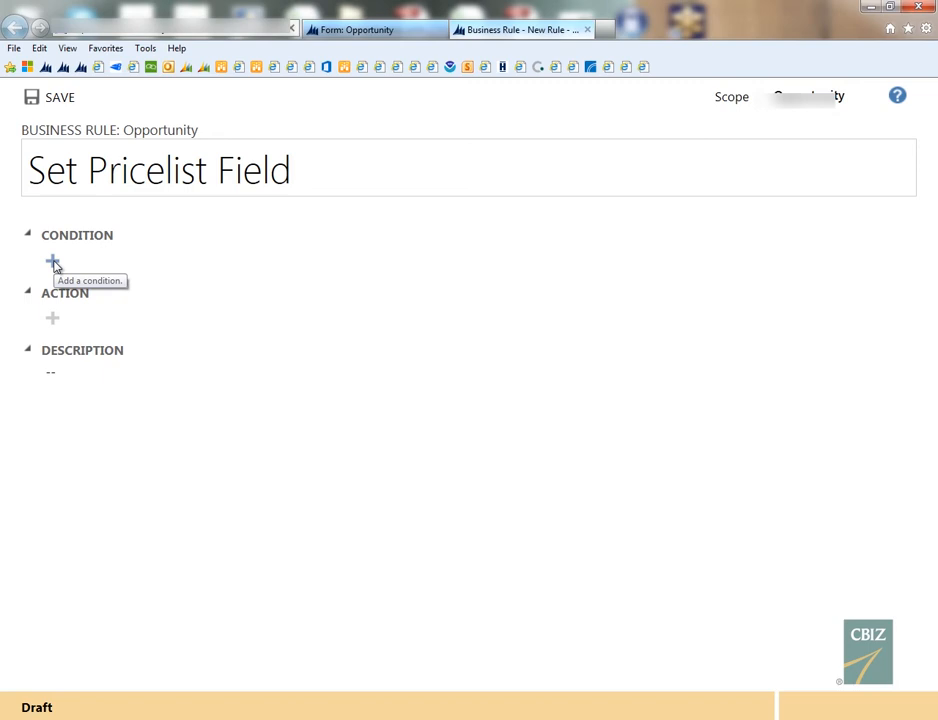
pyautogui.moveTo(52, 262)
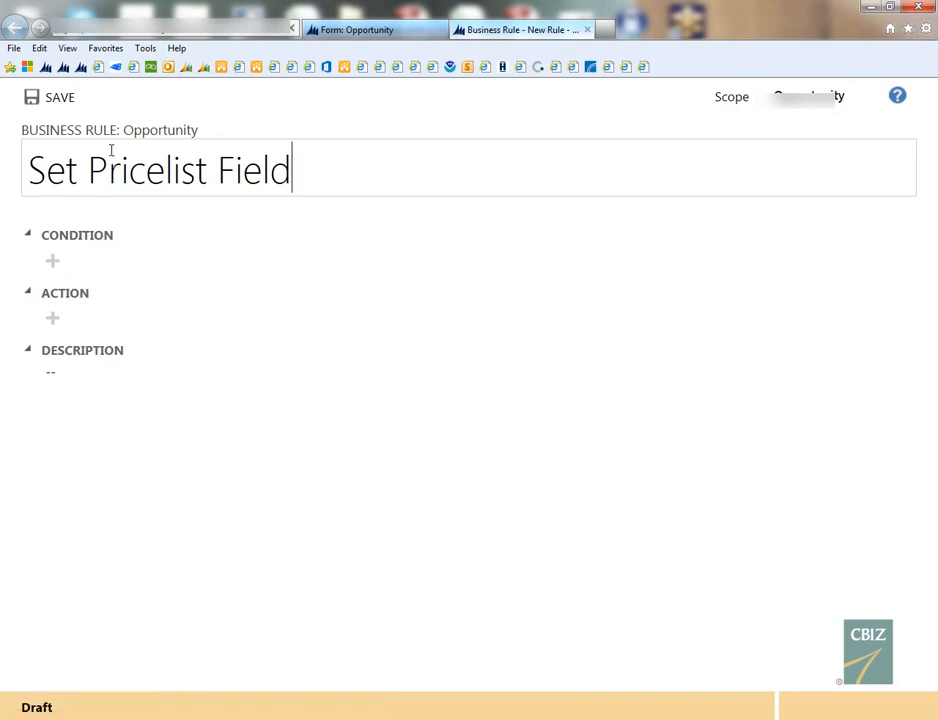
pyautogui.moveTo(160, 130)
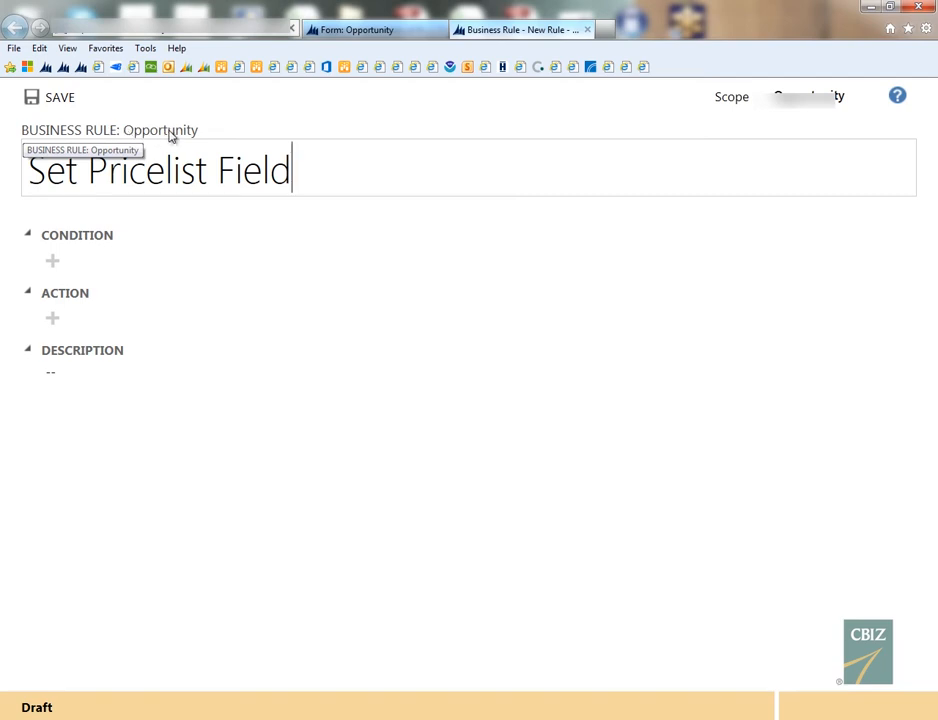
pyautogui.moveTo(118, 137)
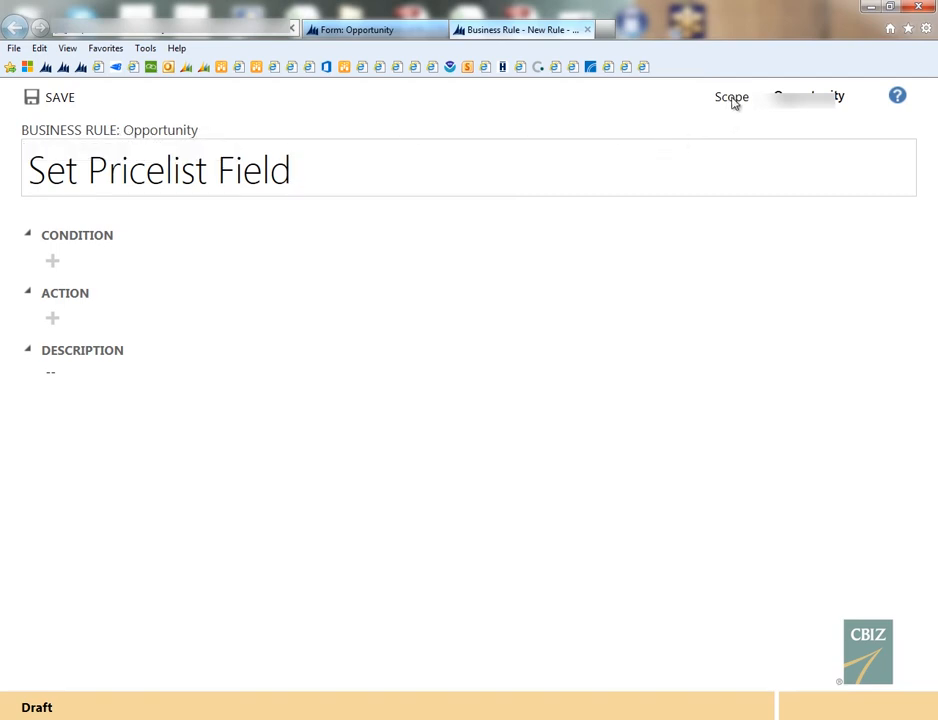
pyautogui.moveTo(731, 97)
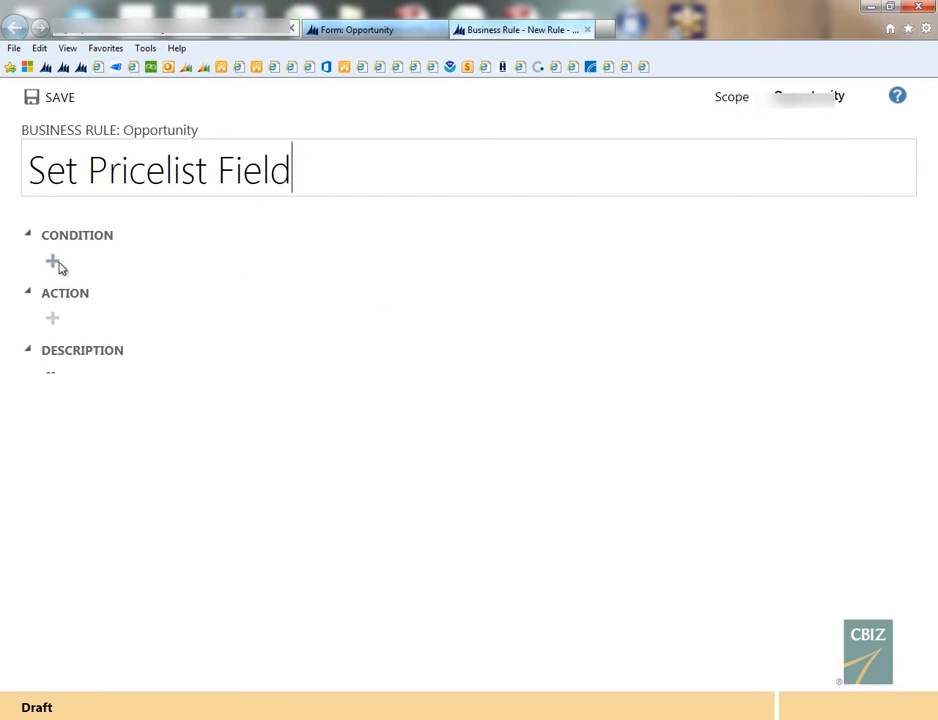
# Step: Add and confirm the condition: Price List does not contain data
pyautogui.click(52, 262)
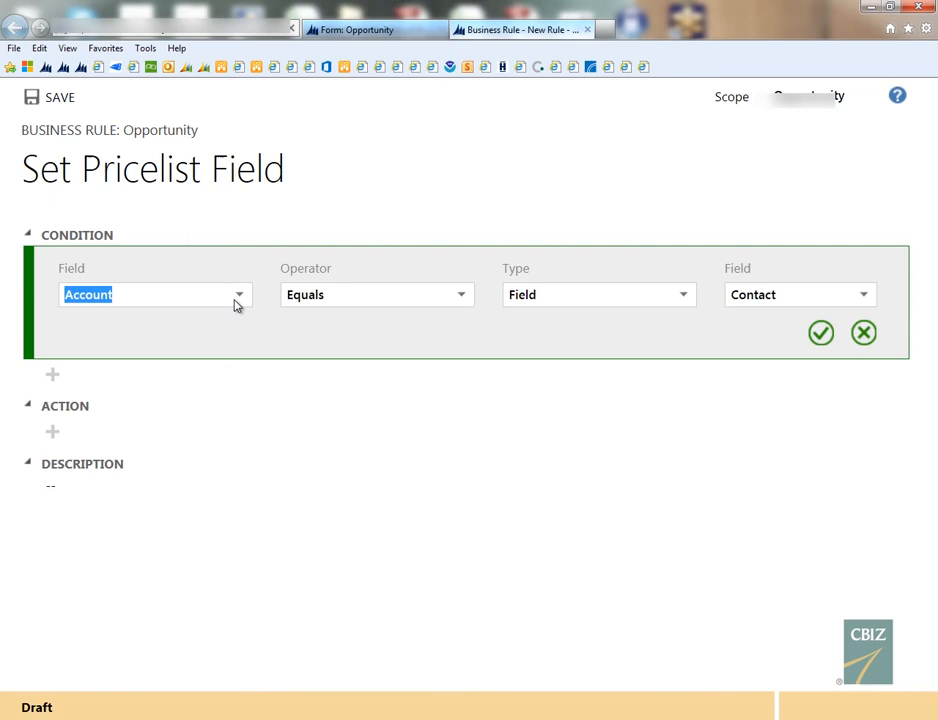
pyautogui.write('pri')
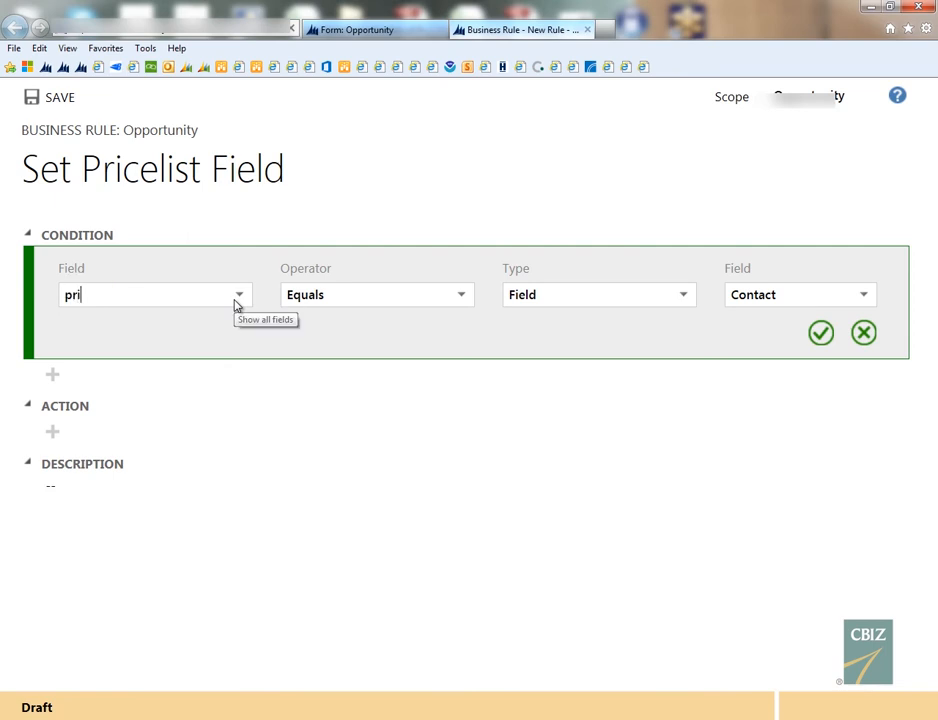
pyautogui.write('ce')
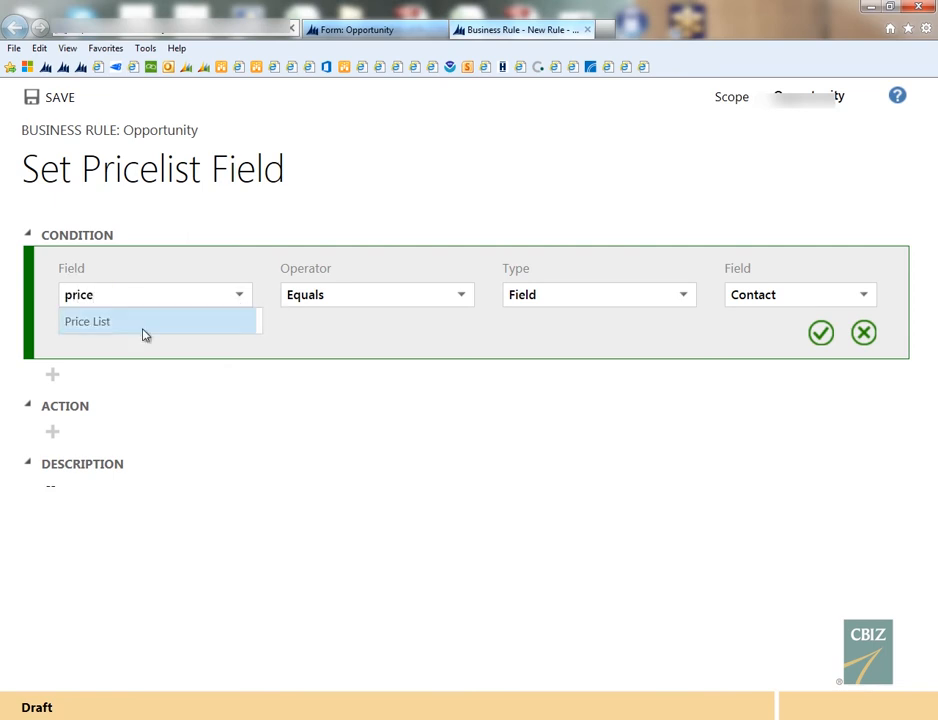
pyautogui.click(87, 321)
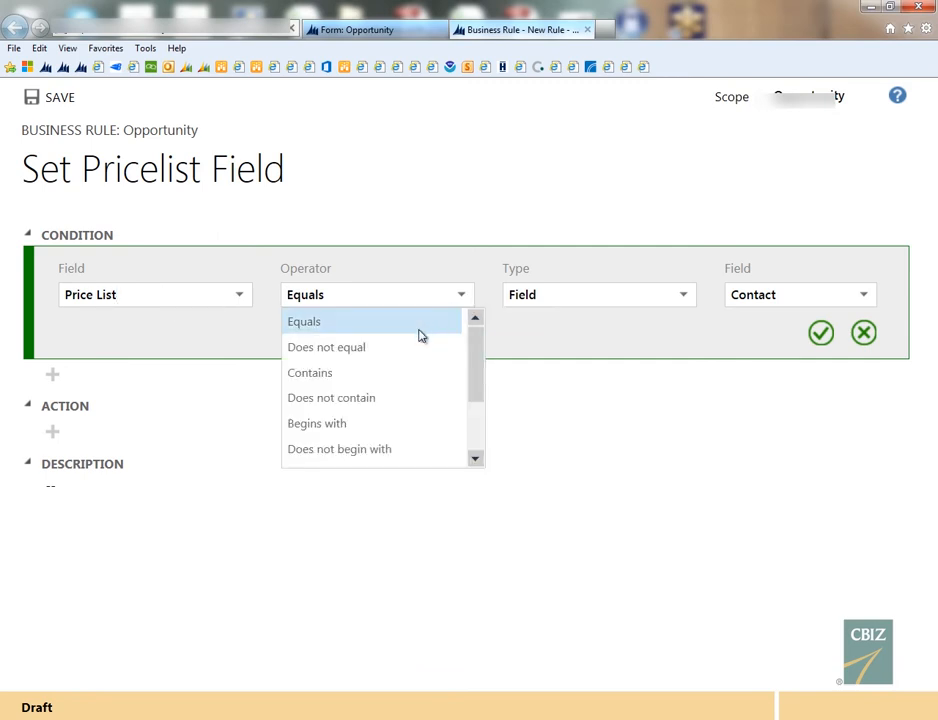
pyautogui.scroll(-3)
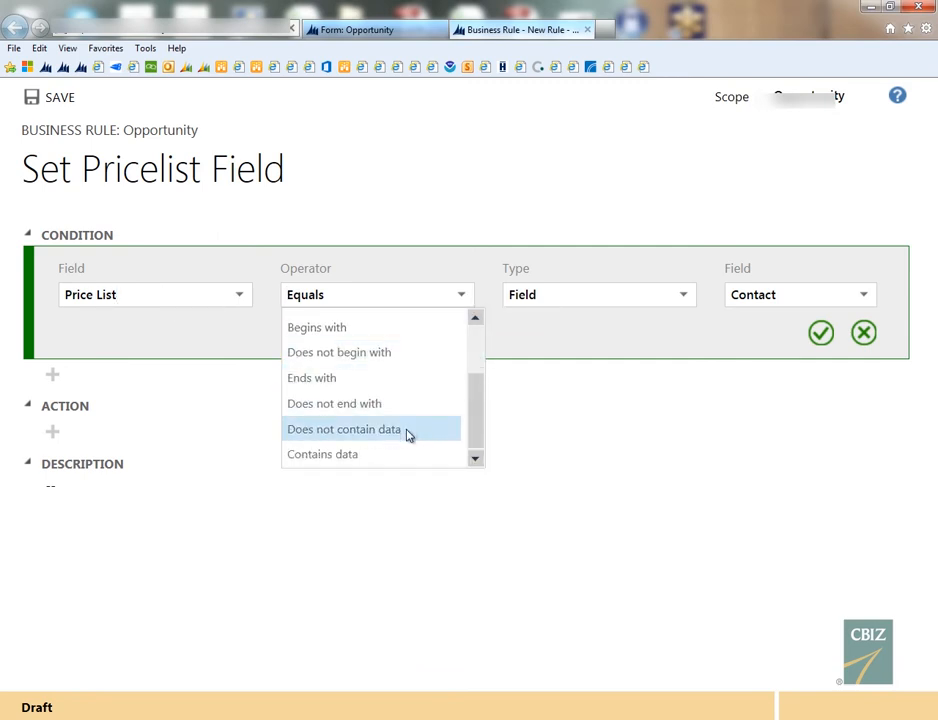
pyautogui.click(343, 429)
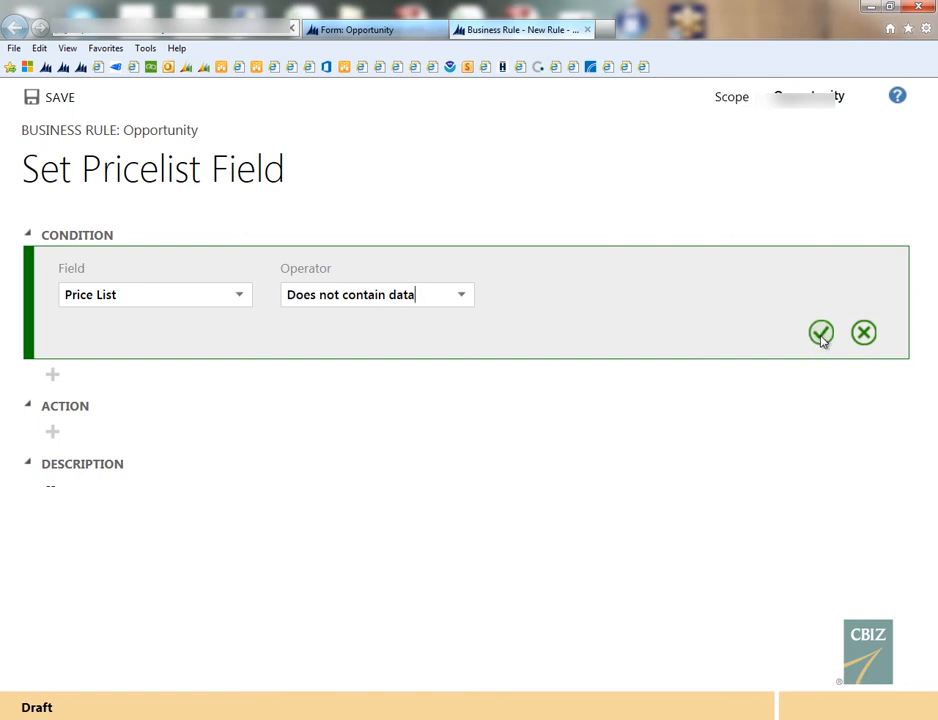
pyautogui.click(821, 333)
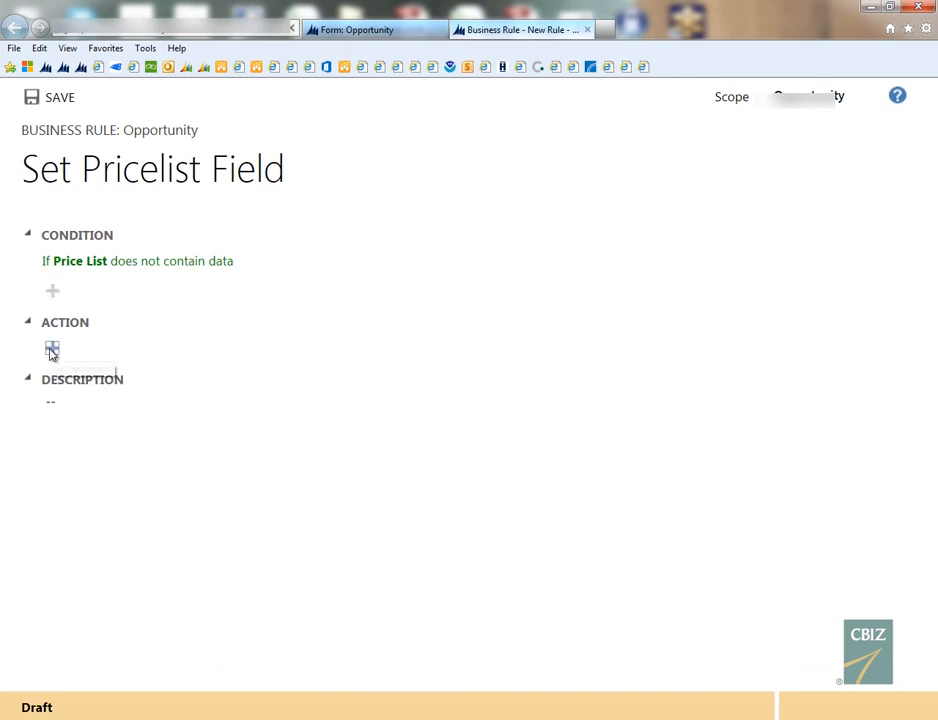
# Step: Start a new action under ACTION to show the action-type menu
pyautogui.click(52, 349)
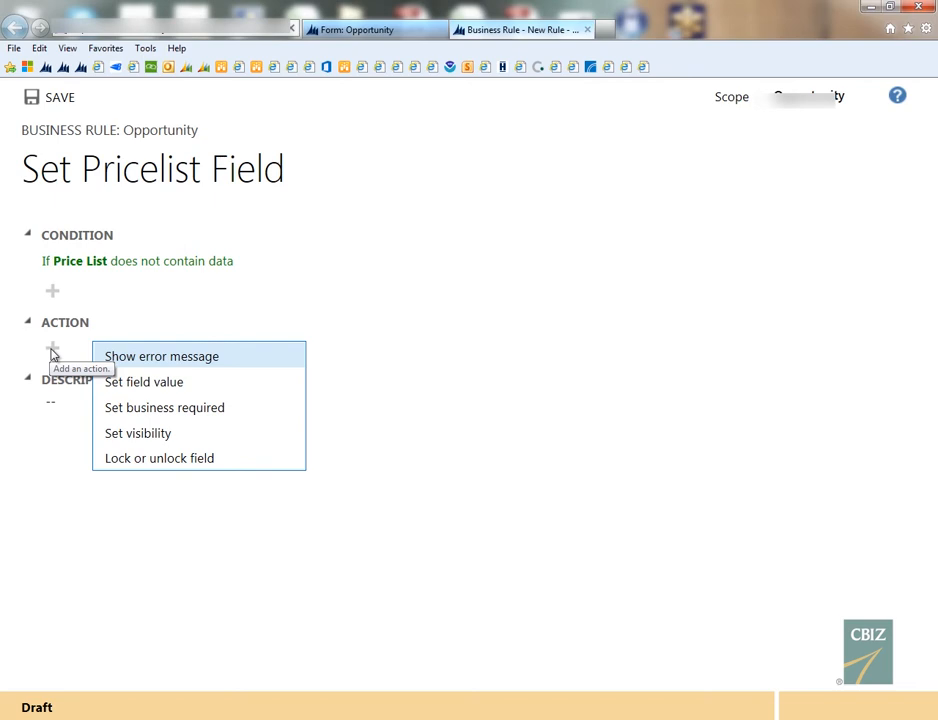
pyautogui.moveTo(57, 353)
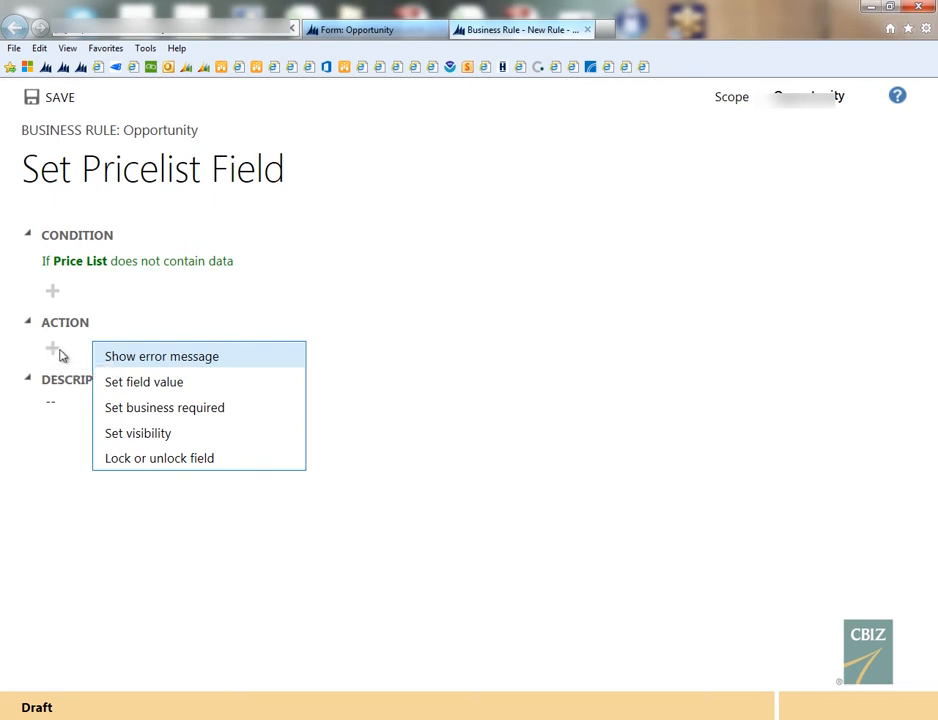
pyautogui.moveTo(161, 356)
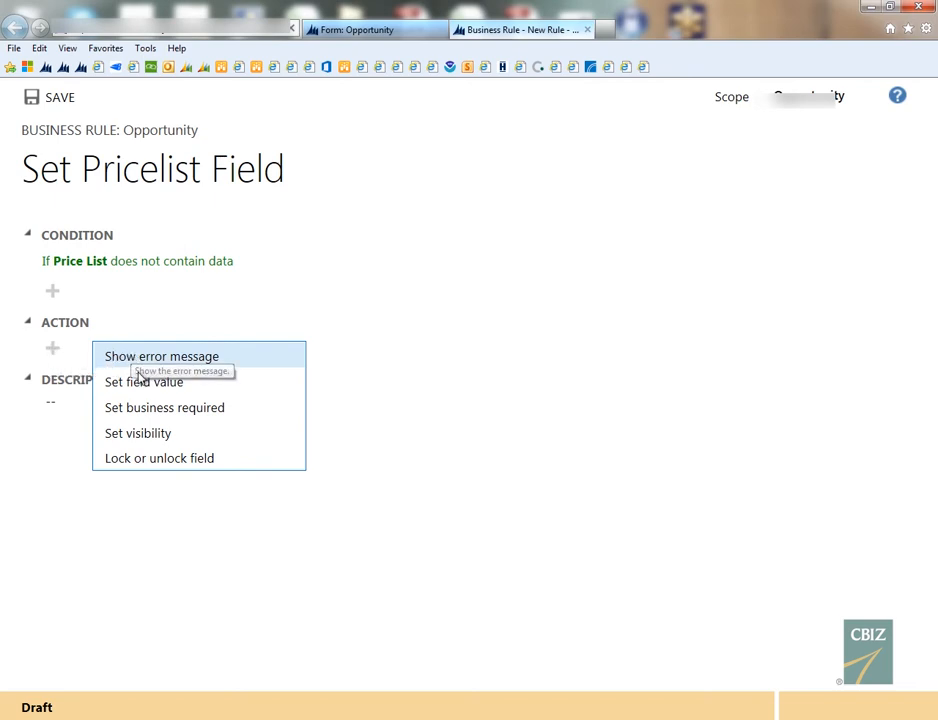
pyautogui.moveTo(259, 413)
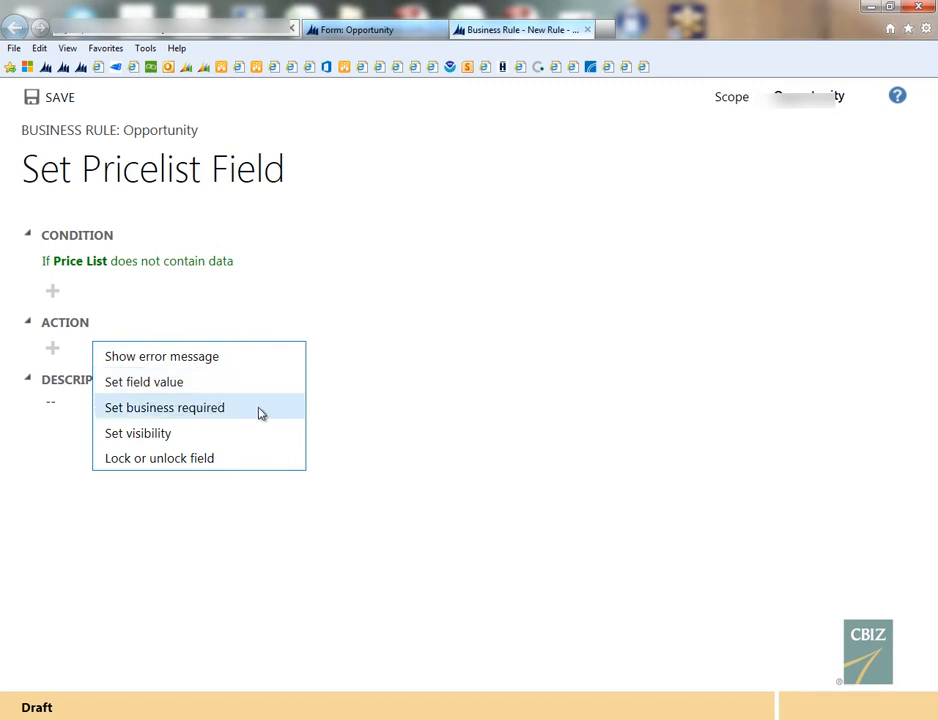
pyautogui.moveTo(267, 413)
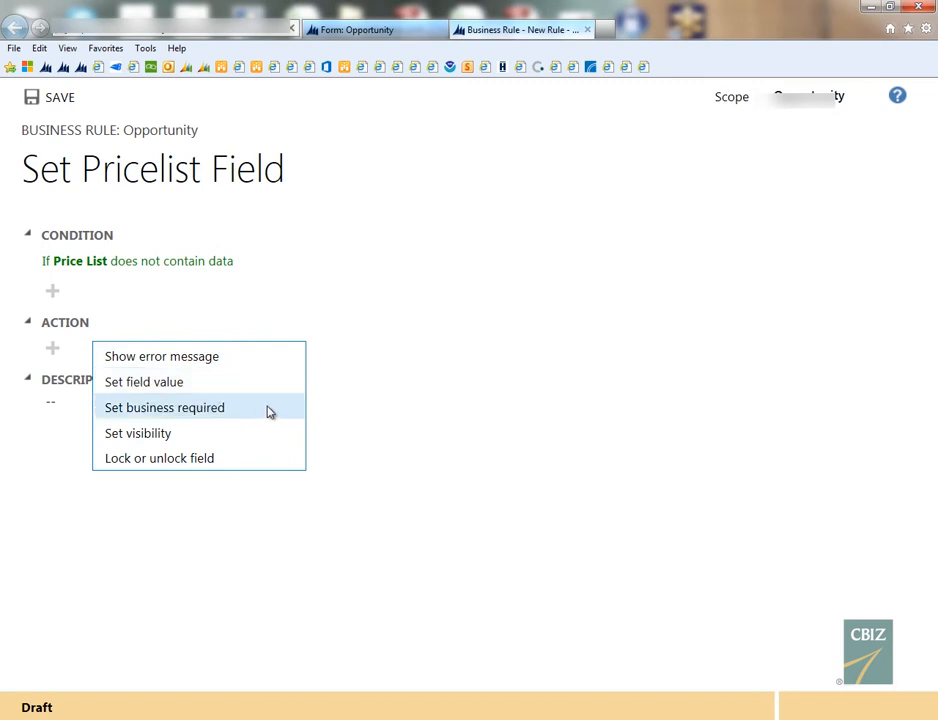
pyautogui.moveTo(268, 431)
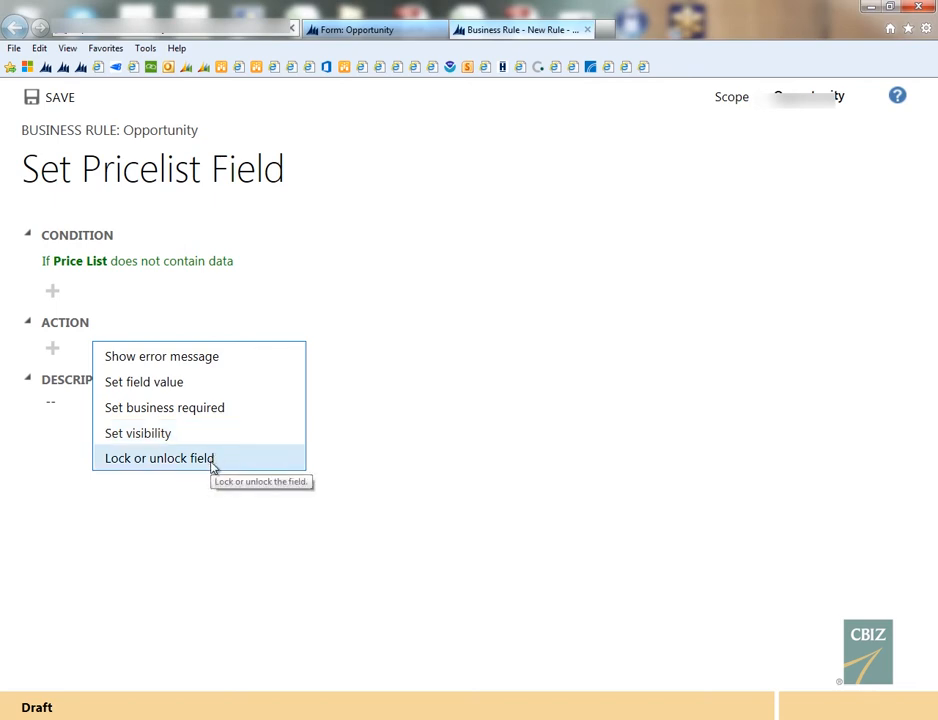
pyautogui.moveTo(223, 464)
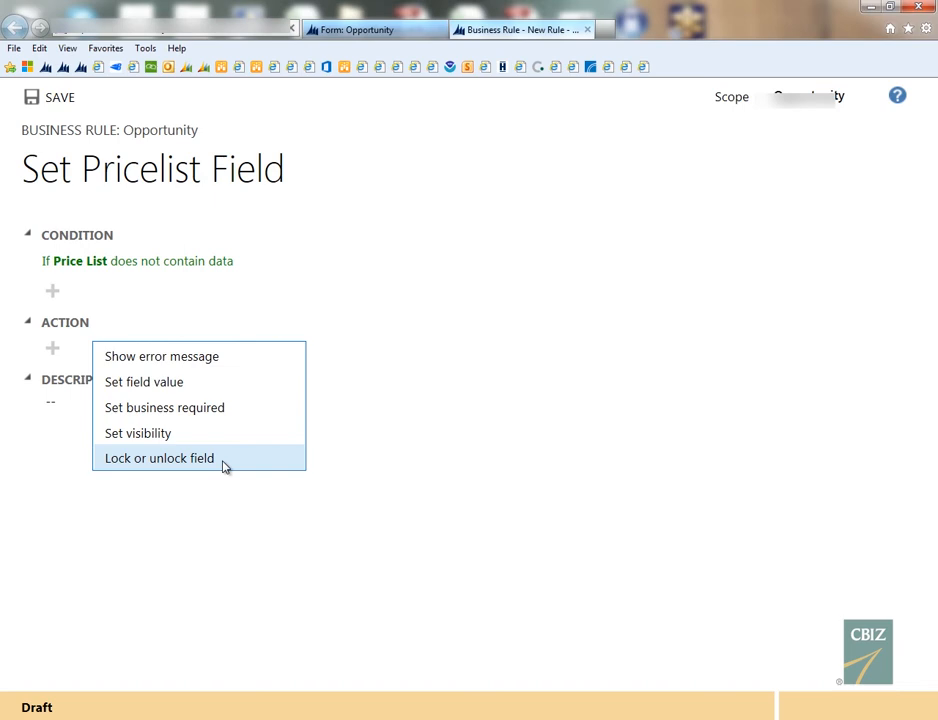
pyautogui.moveTo(196, 391)
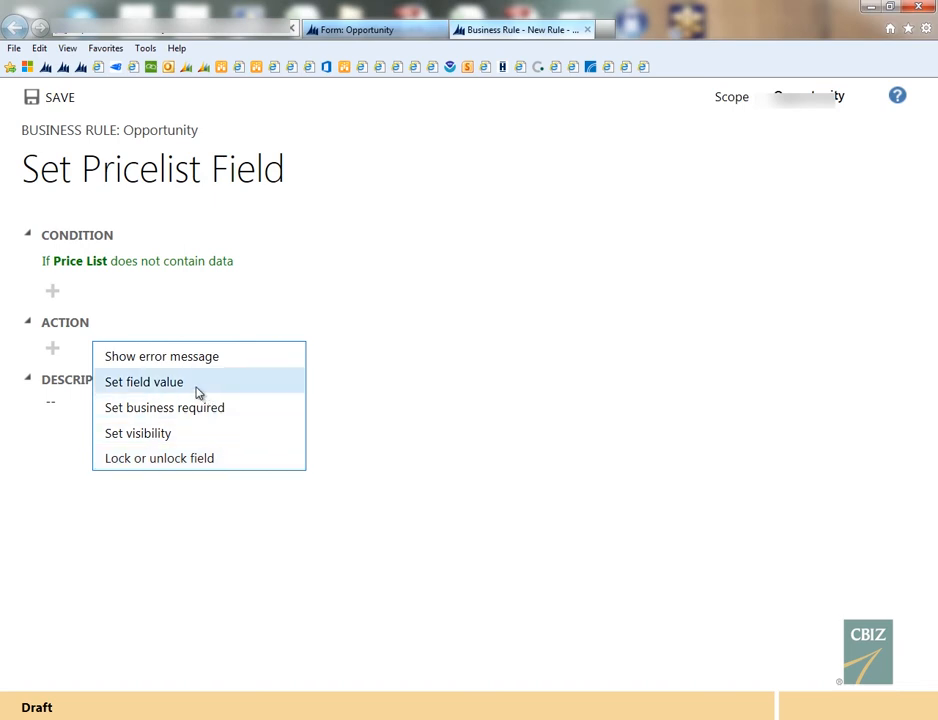
# Step: Add a Set field value action giving Price List the fixed value Standard
pyautogui.click(144, 382)
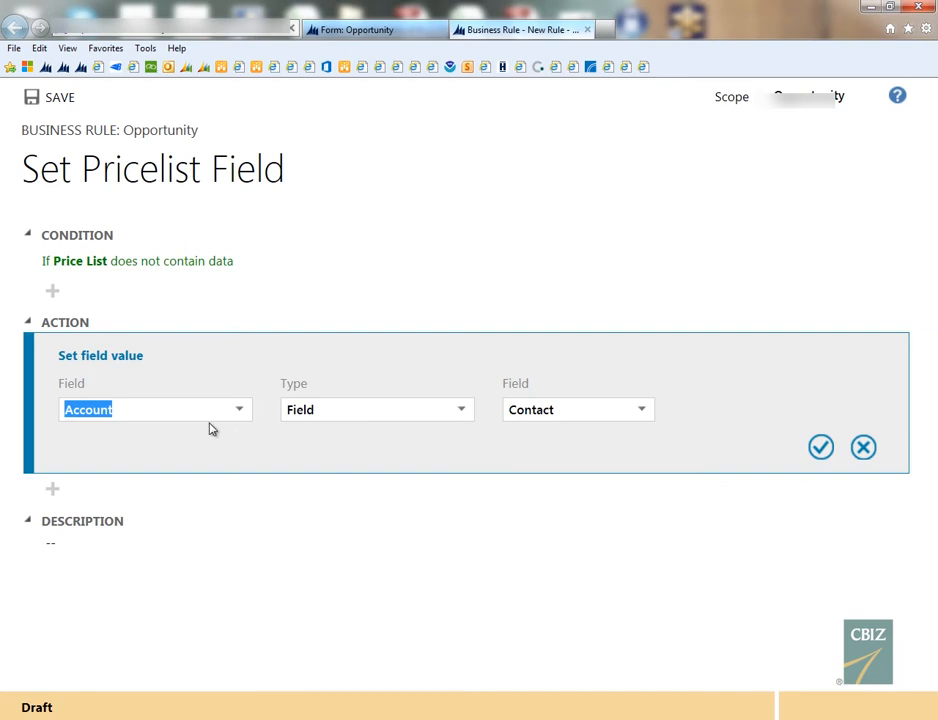
pyautogui.write('price')
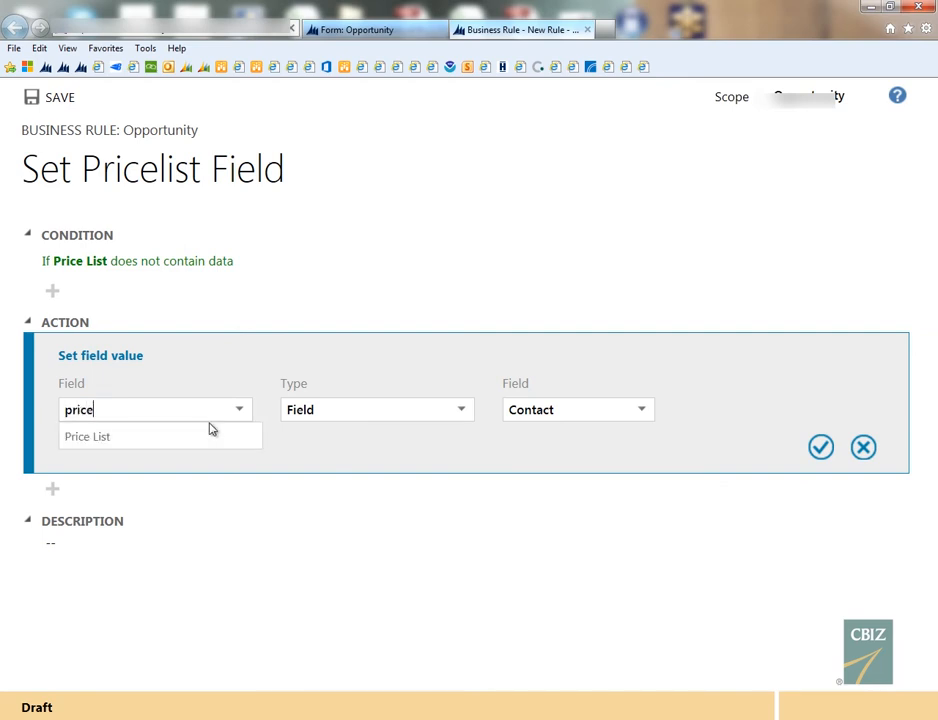
pyautogui.click(87, 436)
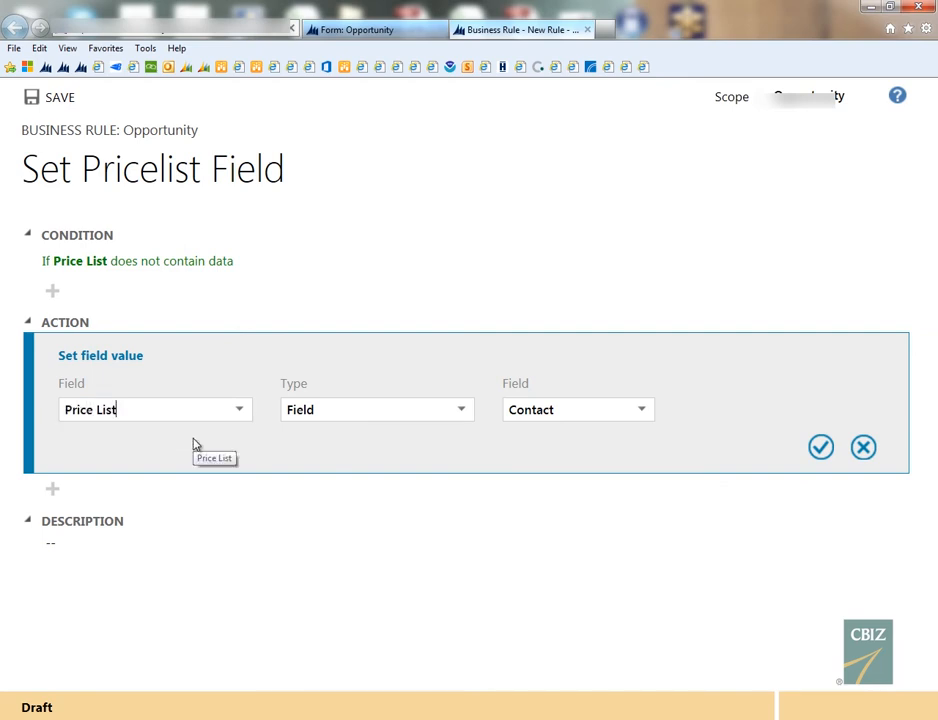
pyautogui.click(375, 409)
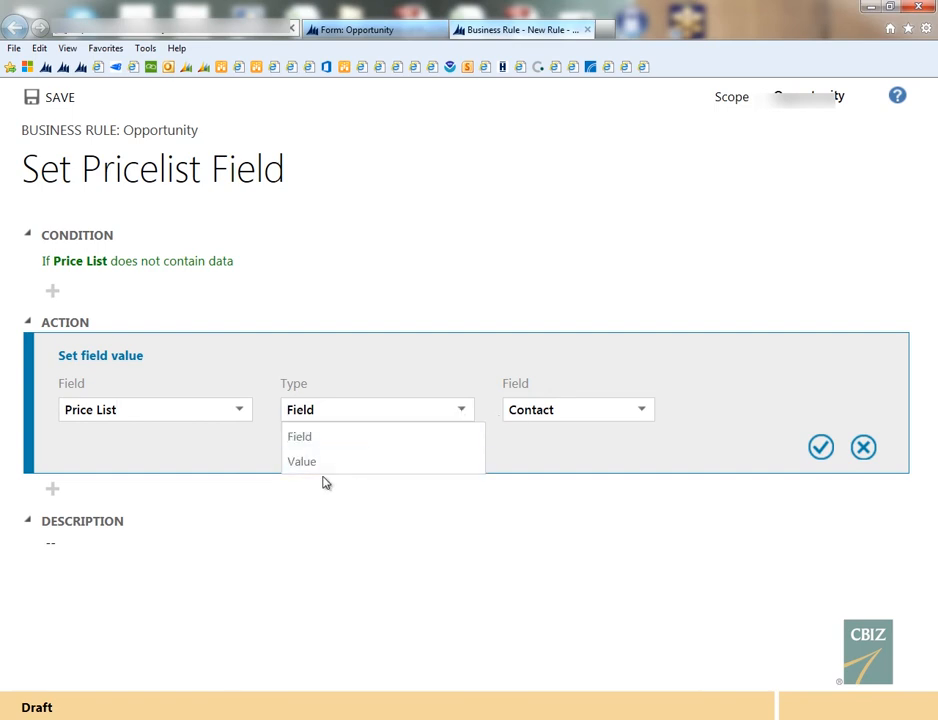
pyautogui.click(301, 461)
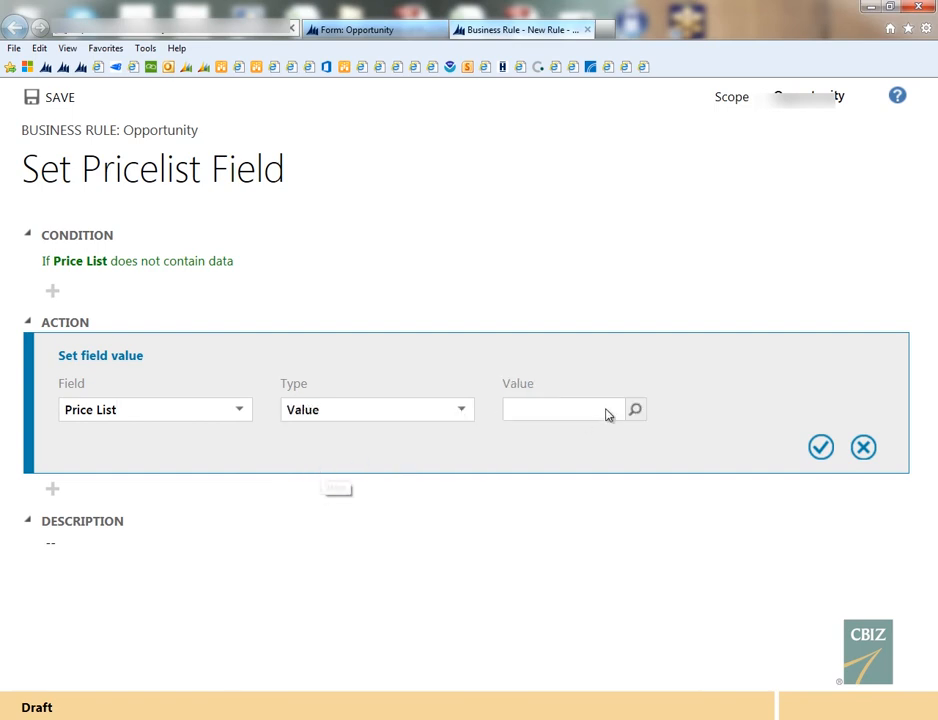
pyautogui.click(635, 409)
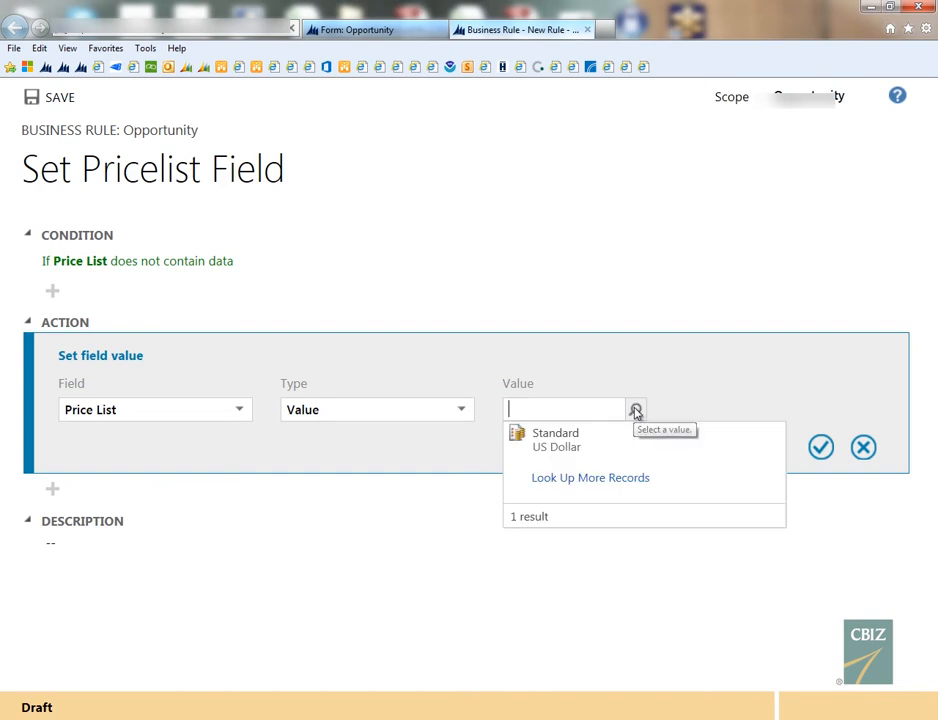
pyautogui.moveTo(555, 440)
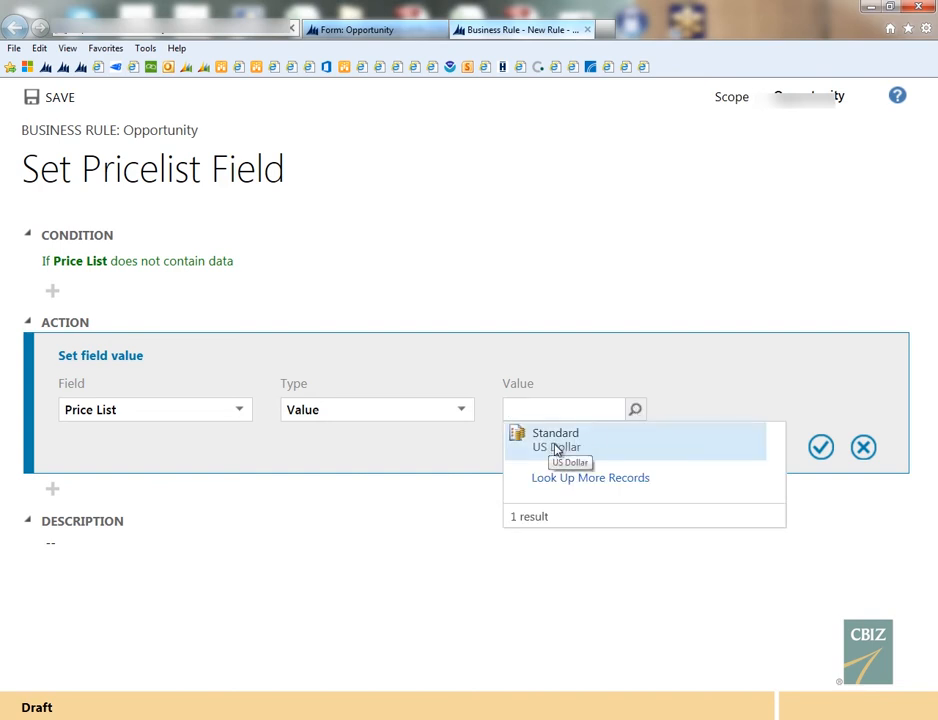
pyautogui.click(555, 440)
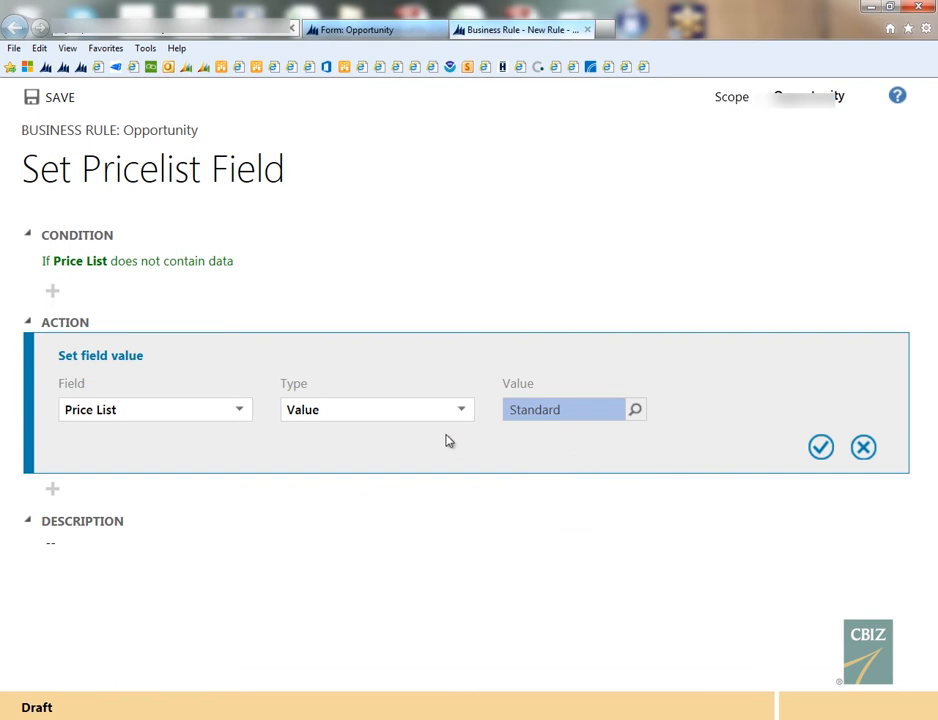
pyautogui.moveTo(54, 285)
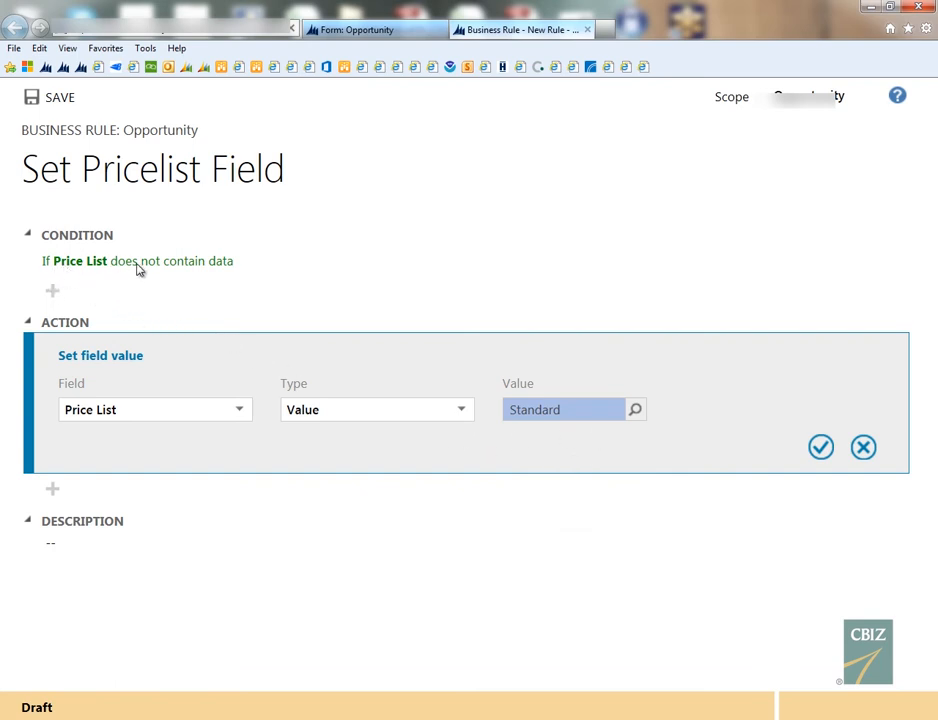
pyautogui.moveTo(110, 373)
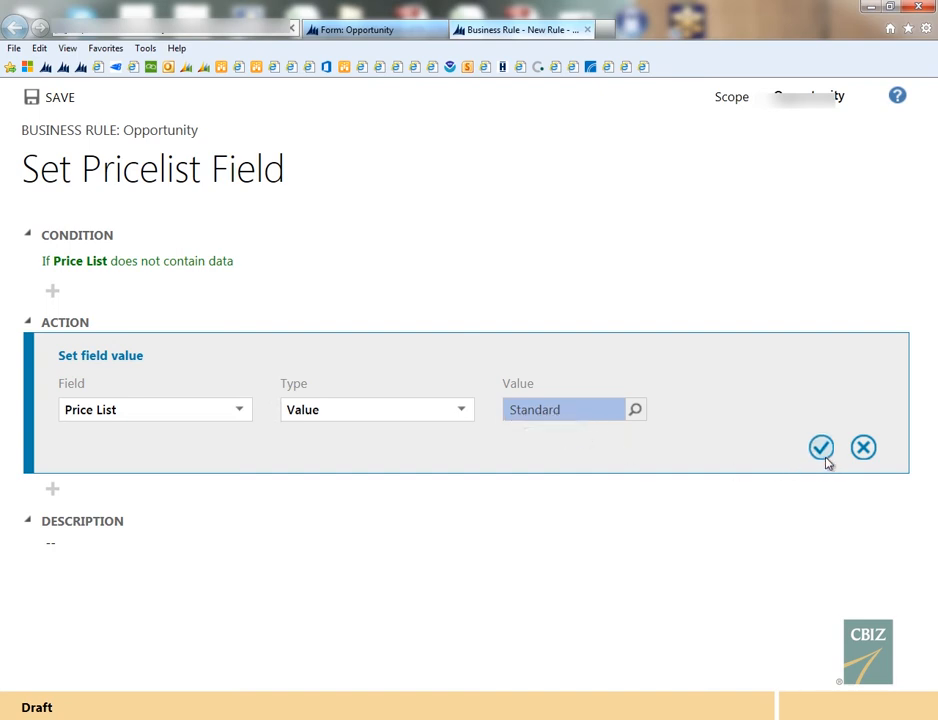
pyautogui.click(821, 447)
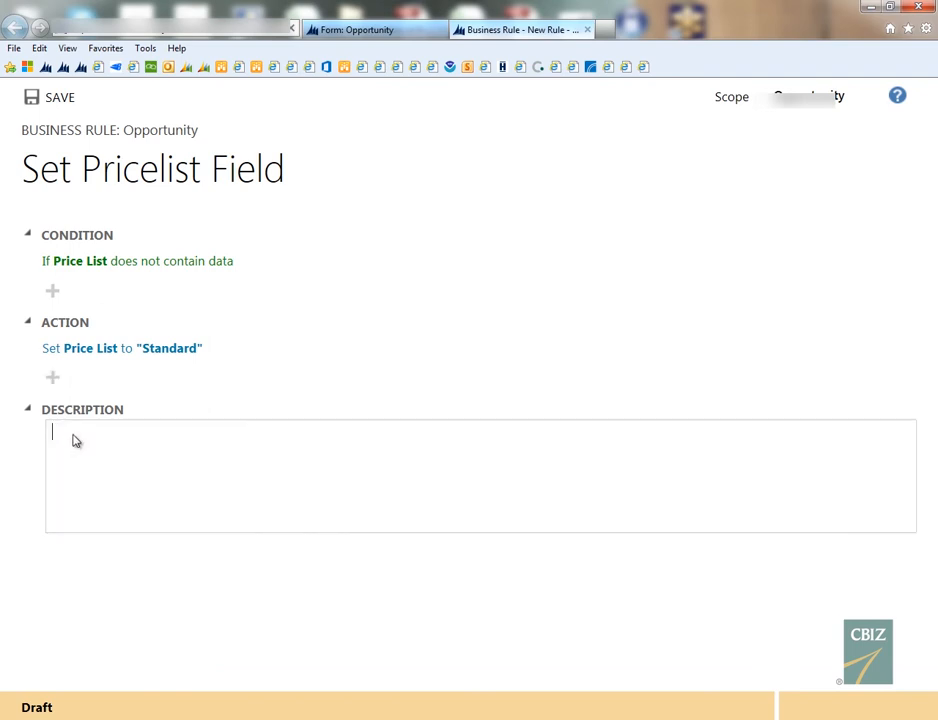
pyautogui.moveTo(168, 461)
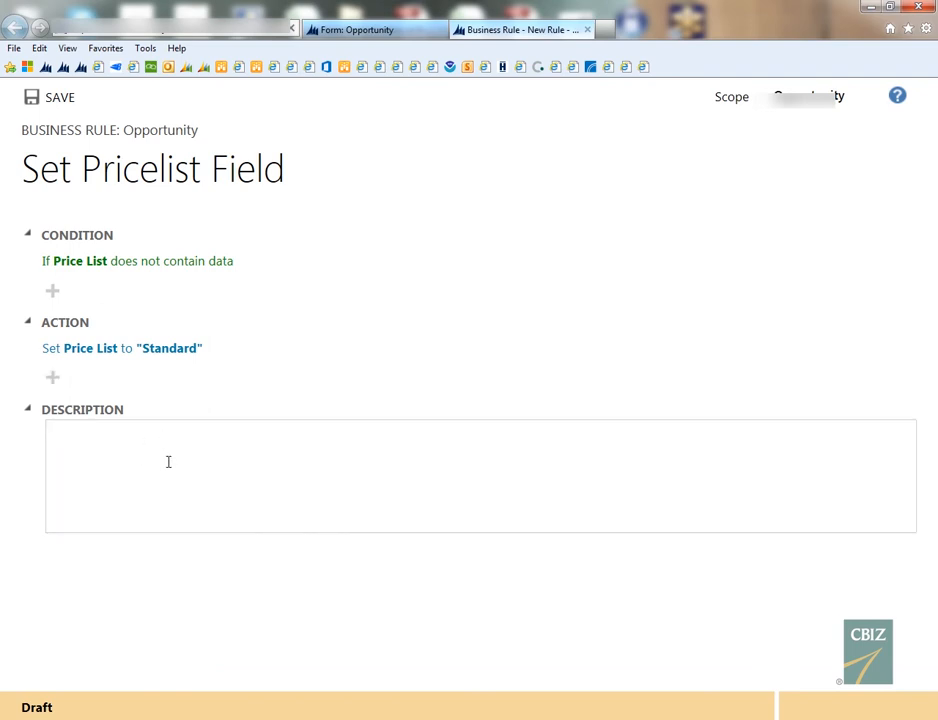
pyautogui.moveTo(123, 178)
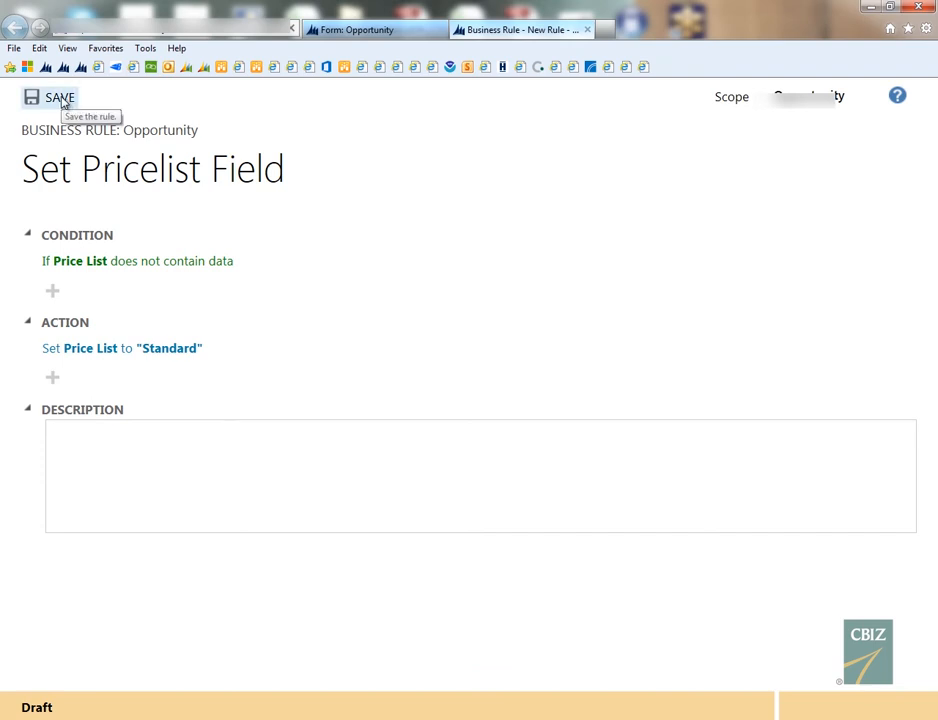
# Step: Save the Set Pricelist Field rule, then request its activation
pyautogui.click(52, 97)
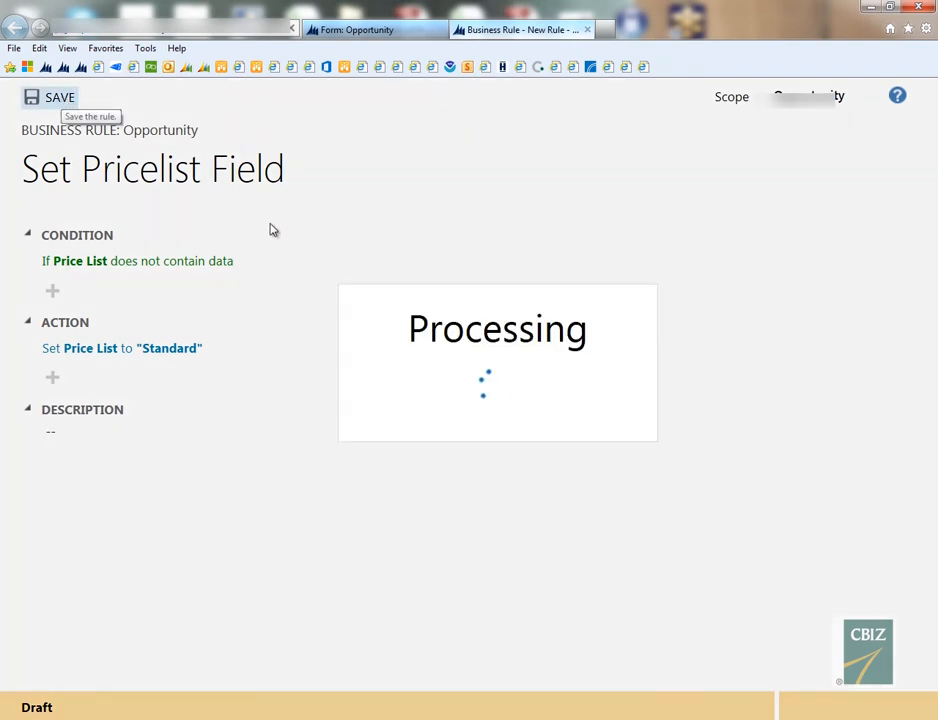
pyautogui.moveTo(316, 247)
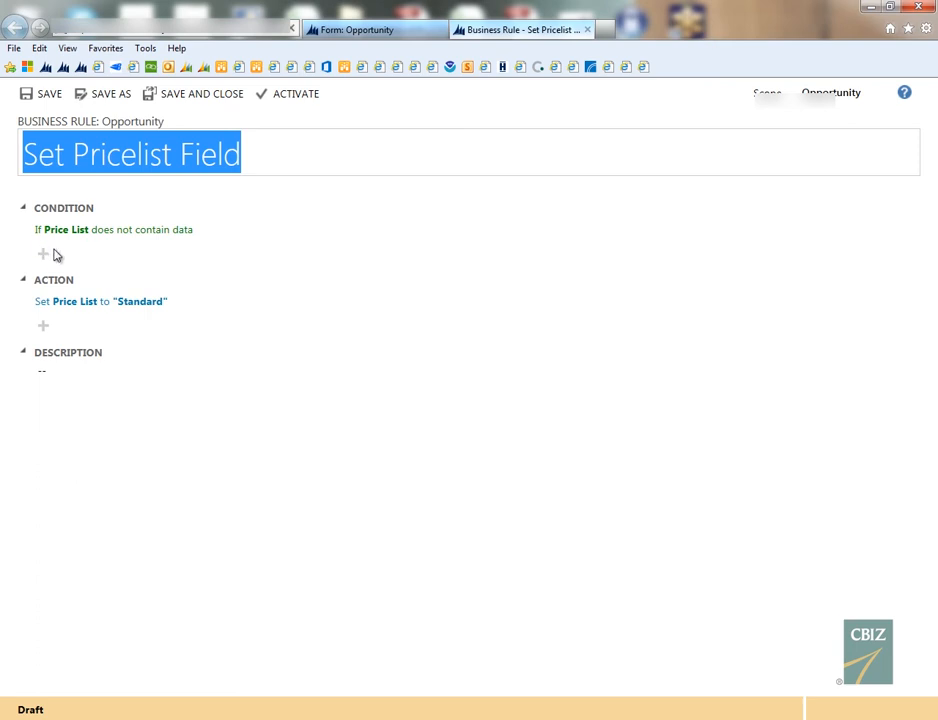
pyautogui.moveTo(170, 259)
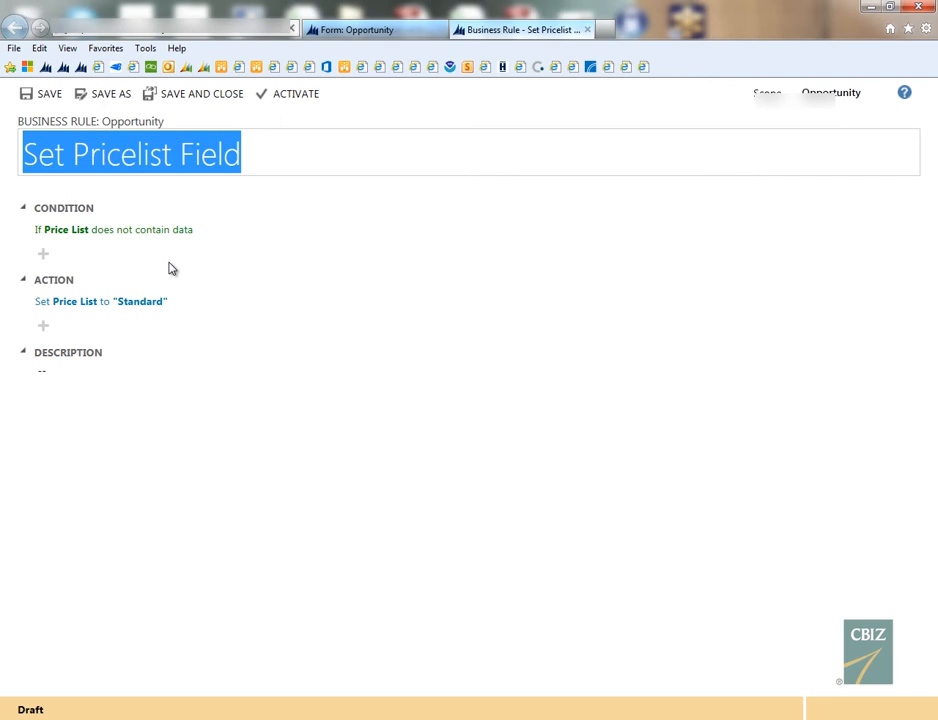
pyautogui.moveTo(159, 261)
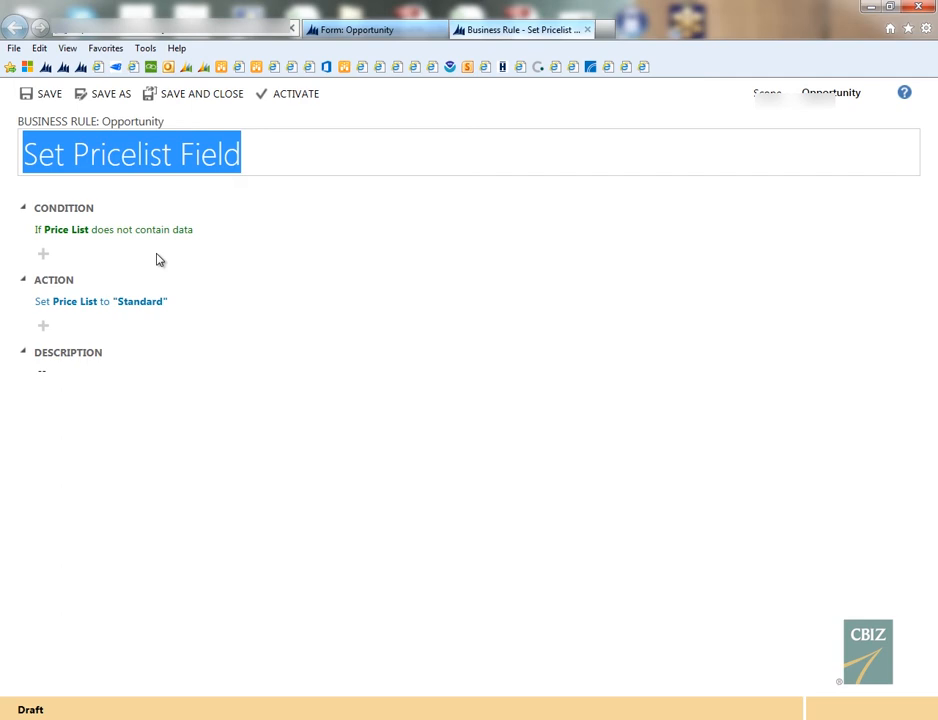
pyautogui.moveTo(104, 264)
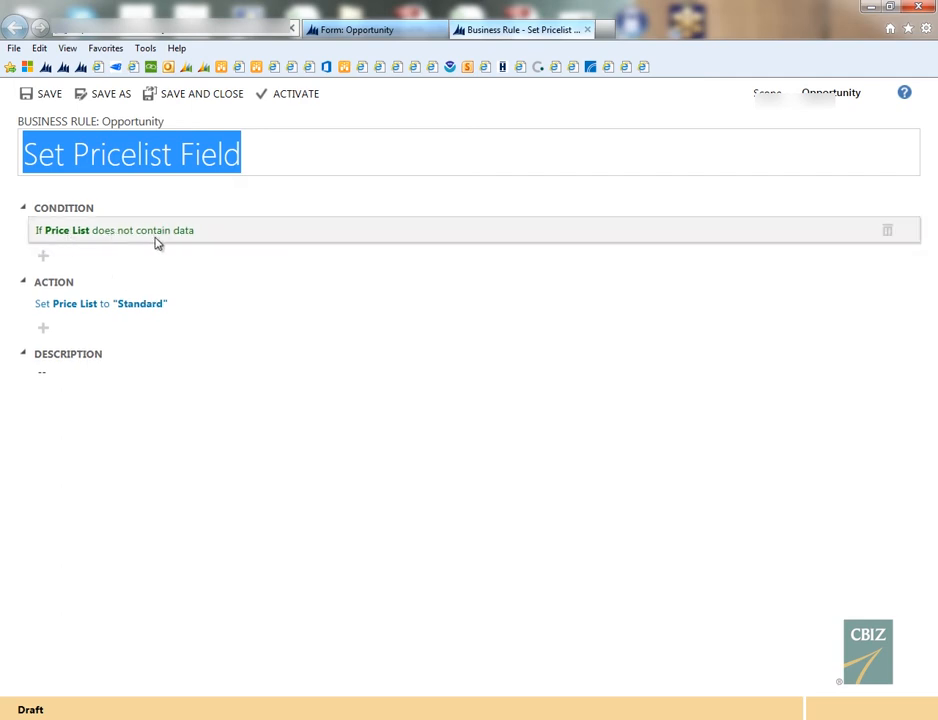
pyautogui.moveTo(220, 294)
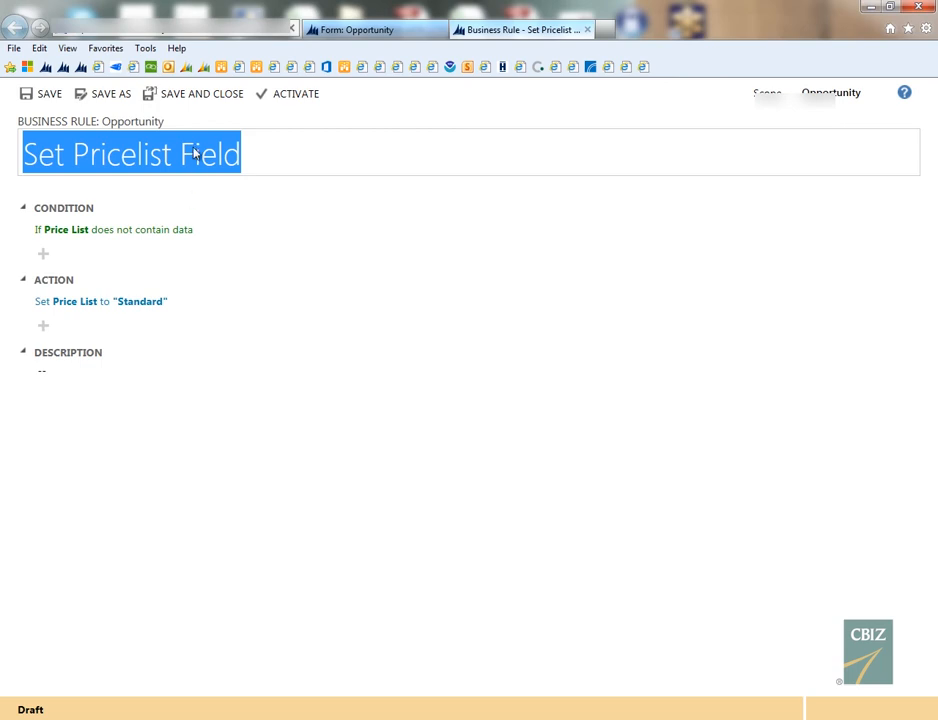
pyautogui.click(295, 93)
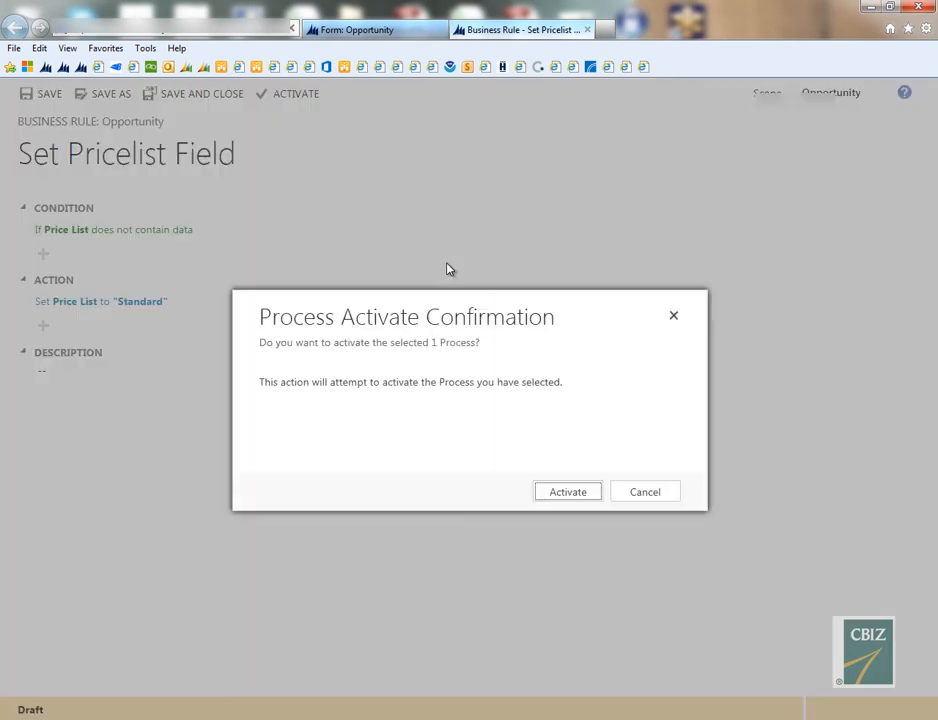
# Step: Confirm activation so the rule becomes Activated and read-only
pyautogui.click(567, 491)
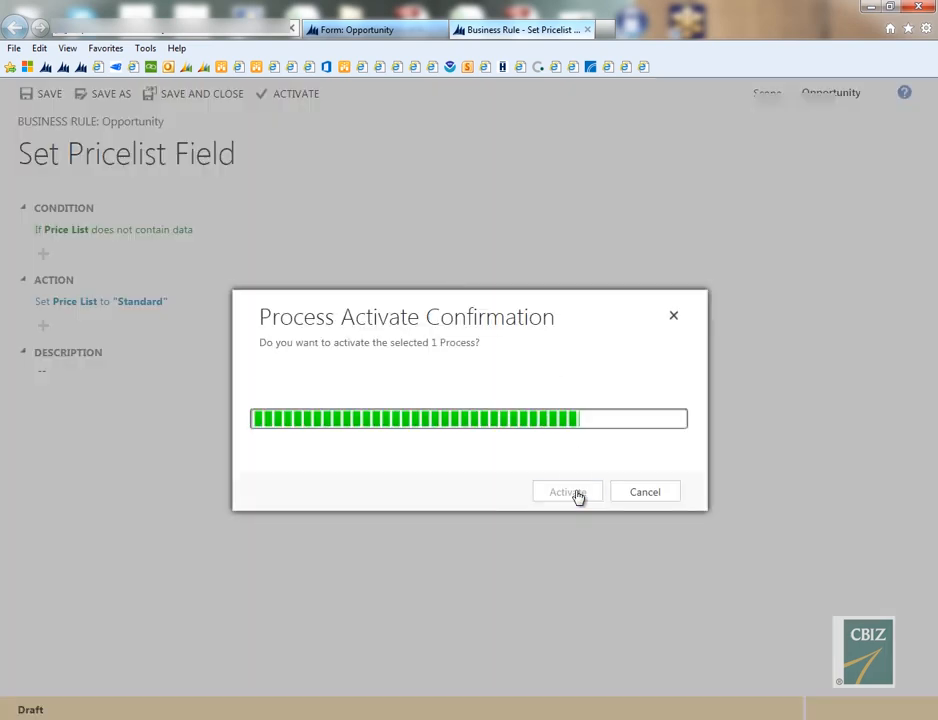
pyautogui.click(567, 491)
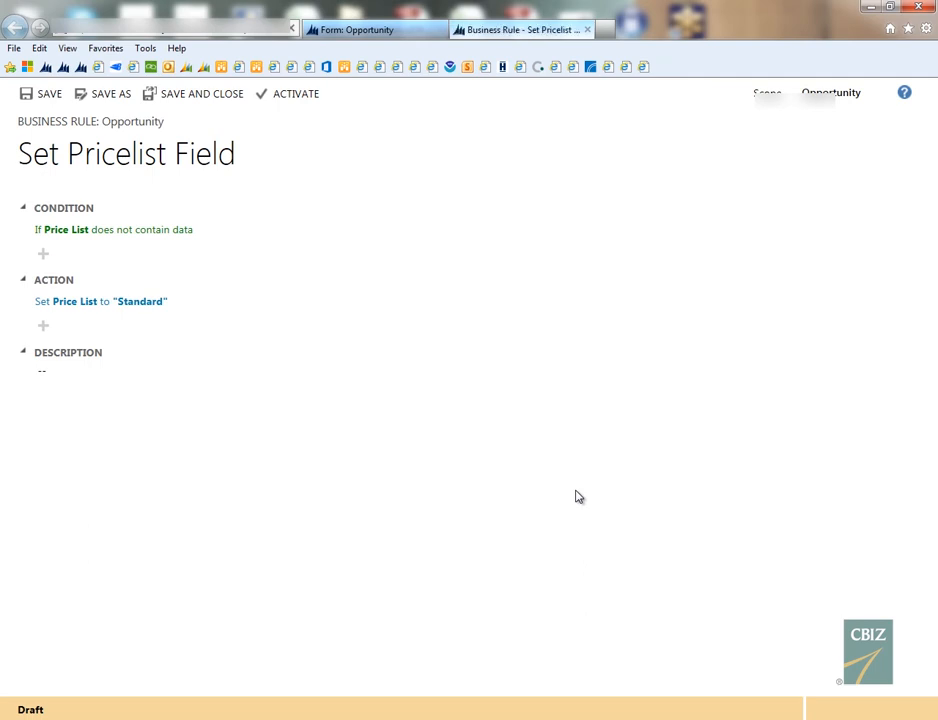
pyautogui.click(294, 93)
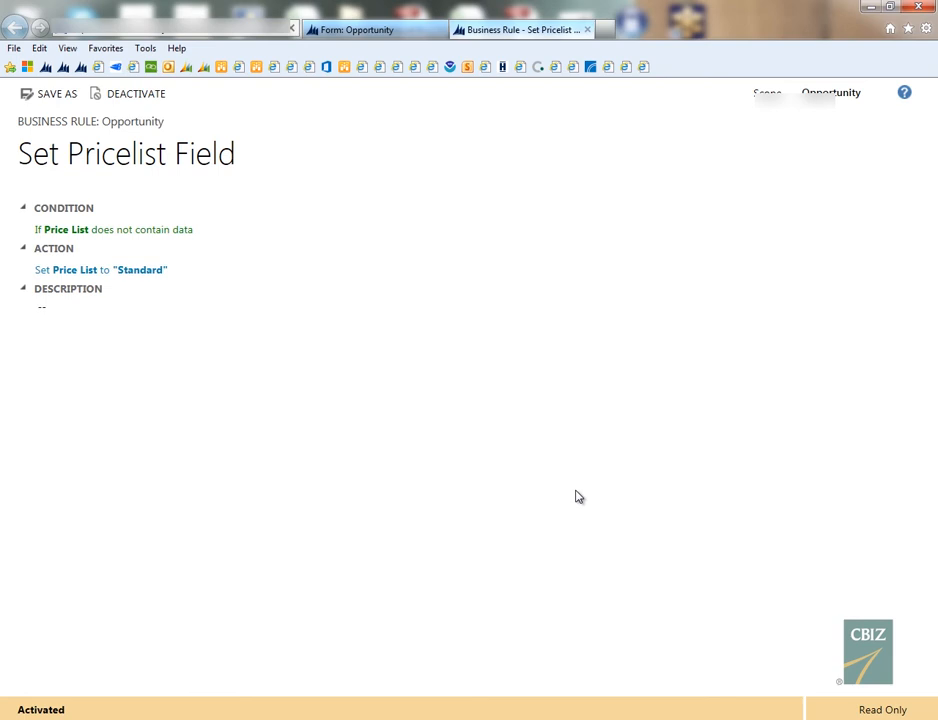
pyautogui.moveTo(434, 190)
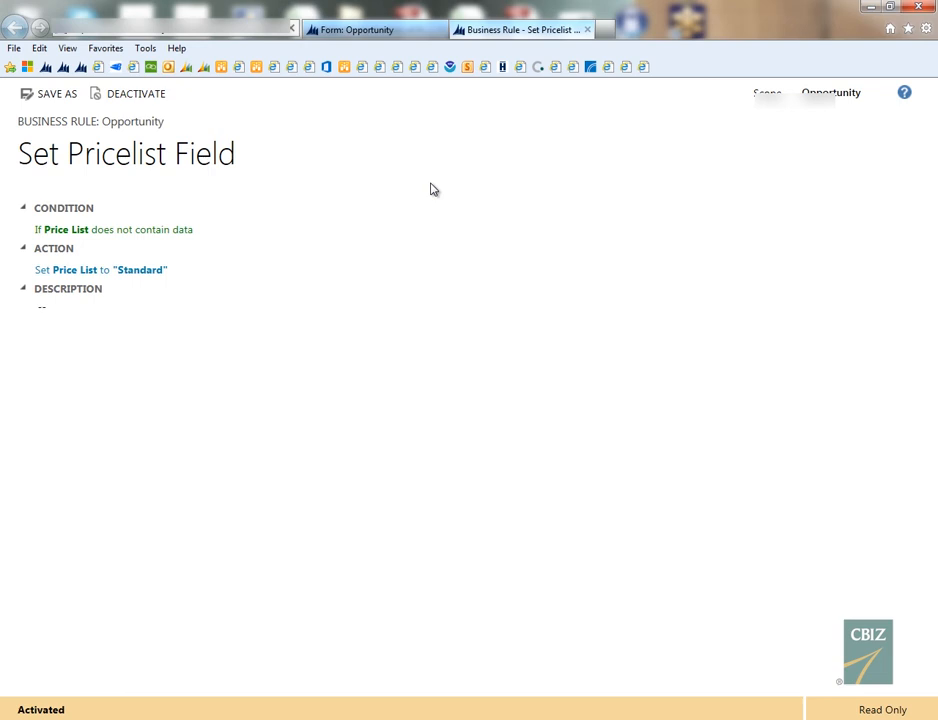
pyautogui.moveTo(370, 29)
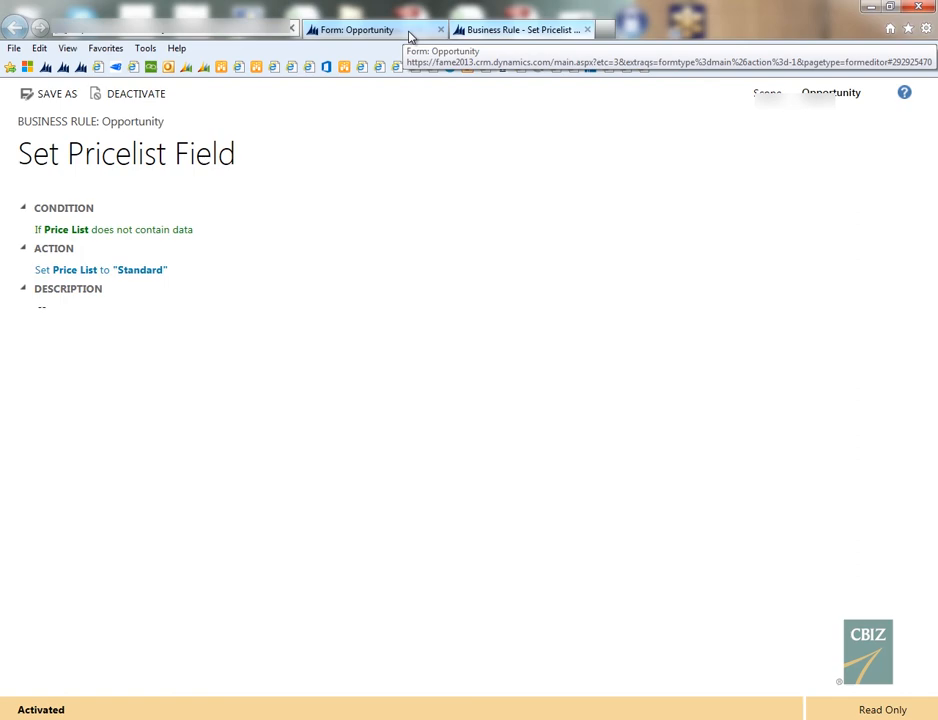
# Step: Return to the Form: Opportunity browser tab showing the form designer
pyautogui.click(360, 29)
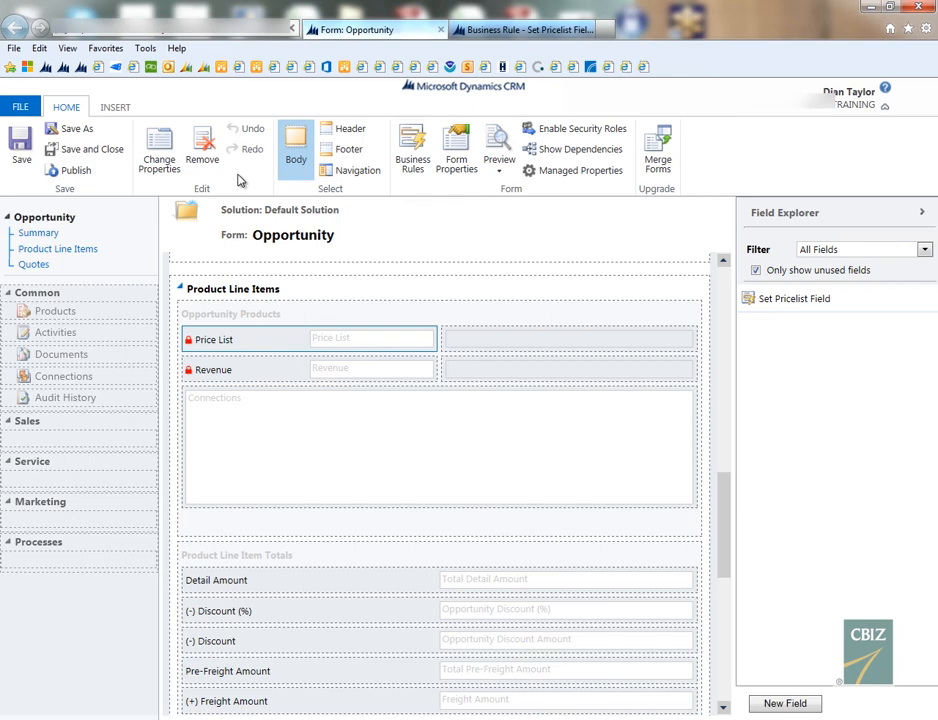
pyautogui.moveTo(234, 113)
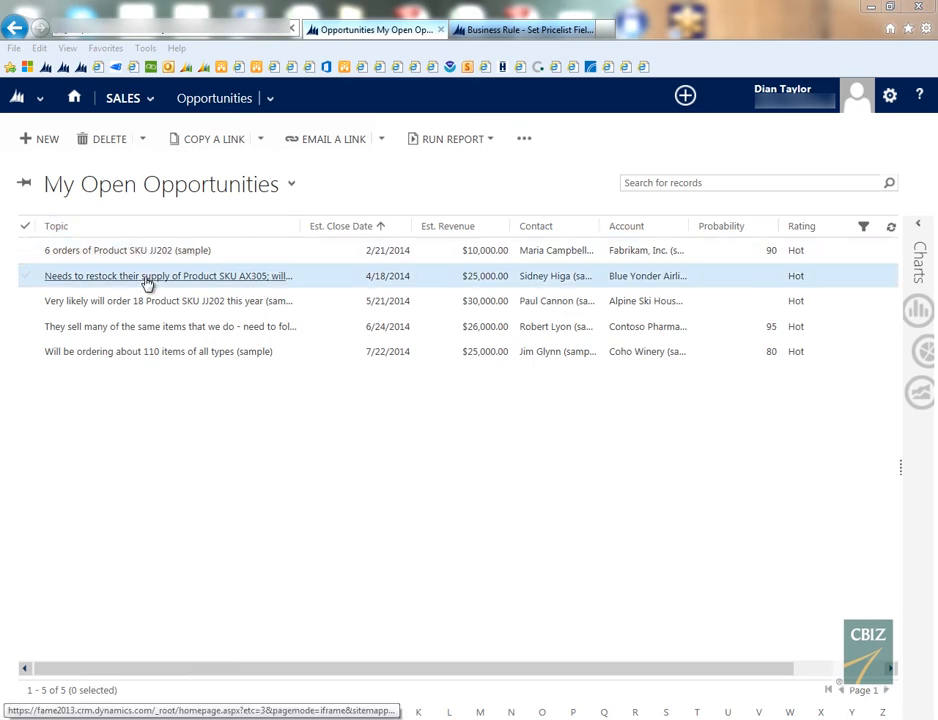
# Step: Open the AX305 restock opportunity and check Price List shows Standard, Revenue User Provided
pyautogui.click(148, 281)
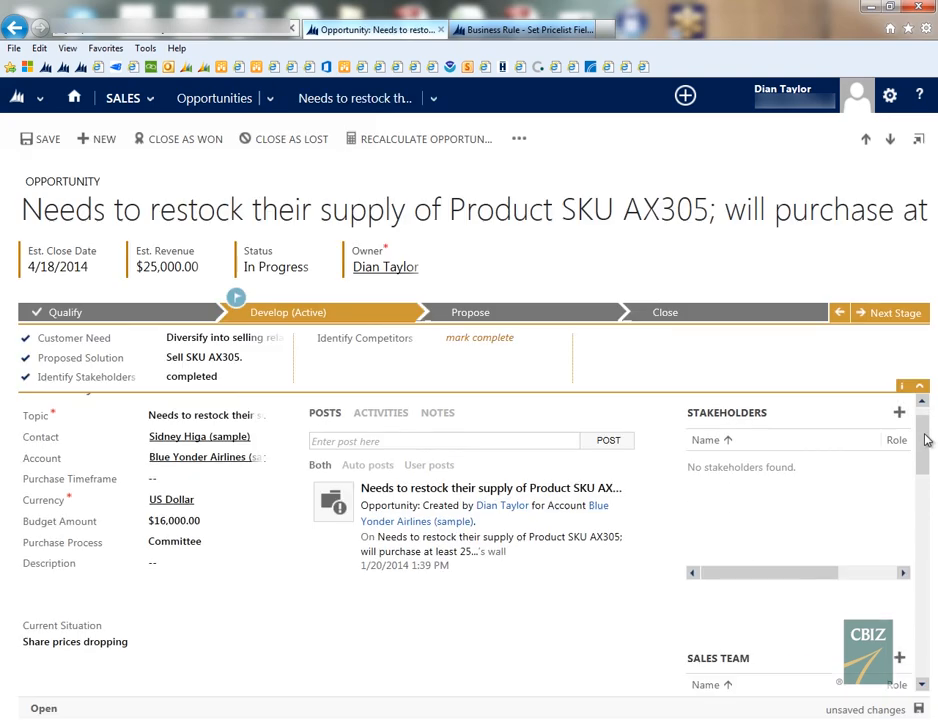
pyautogui.scroll(-3)
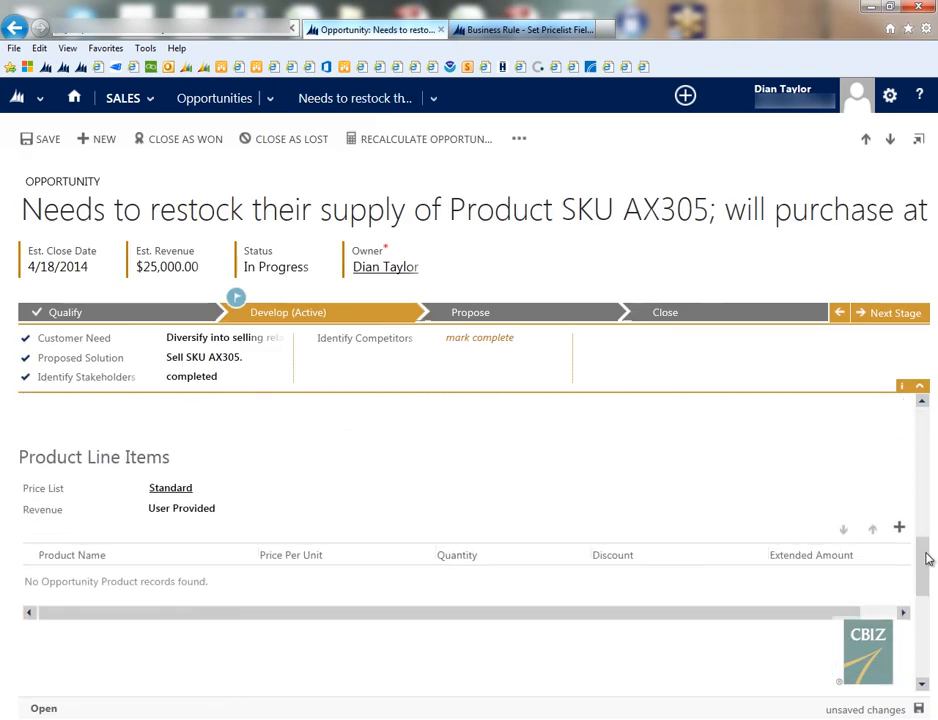
pyautogui.scroll(-3)
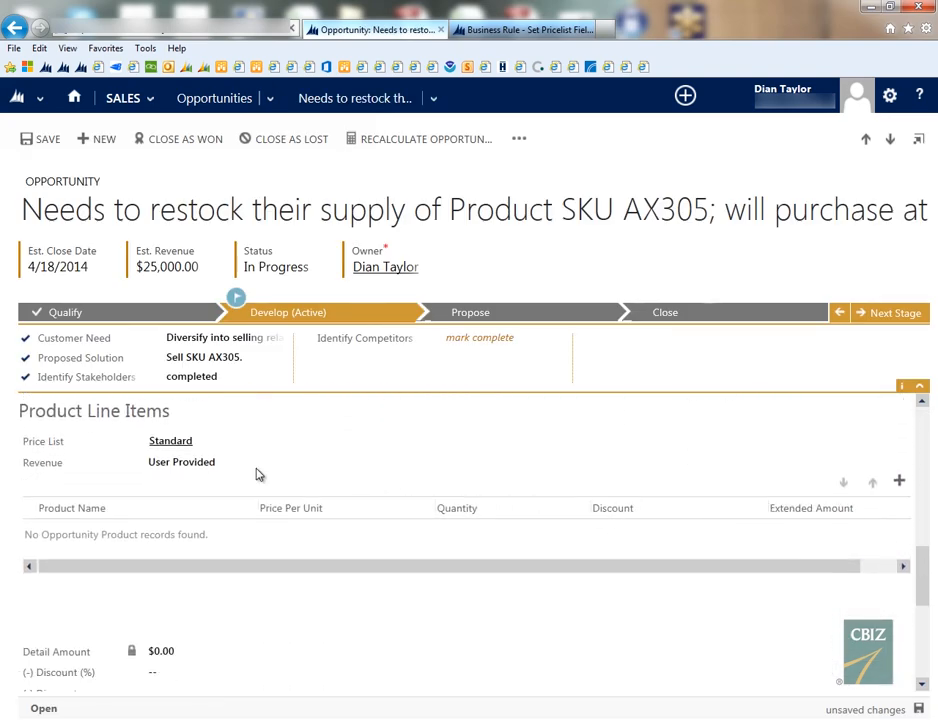
pyautogui.moveTo(258, 489)
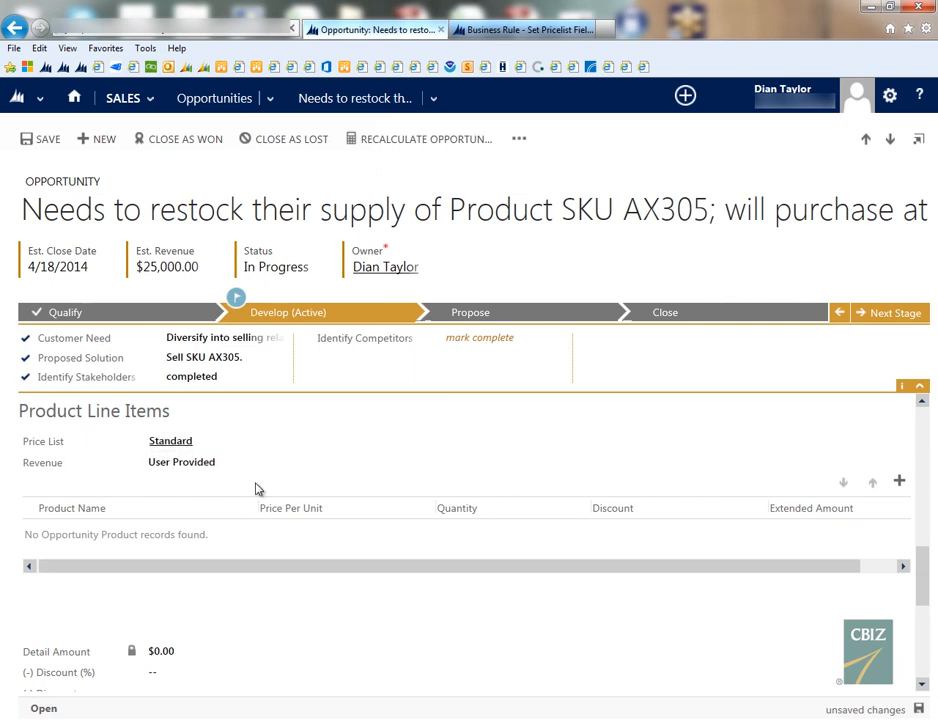
pyautogui.moveTo(210, 468)
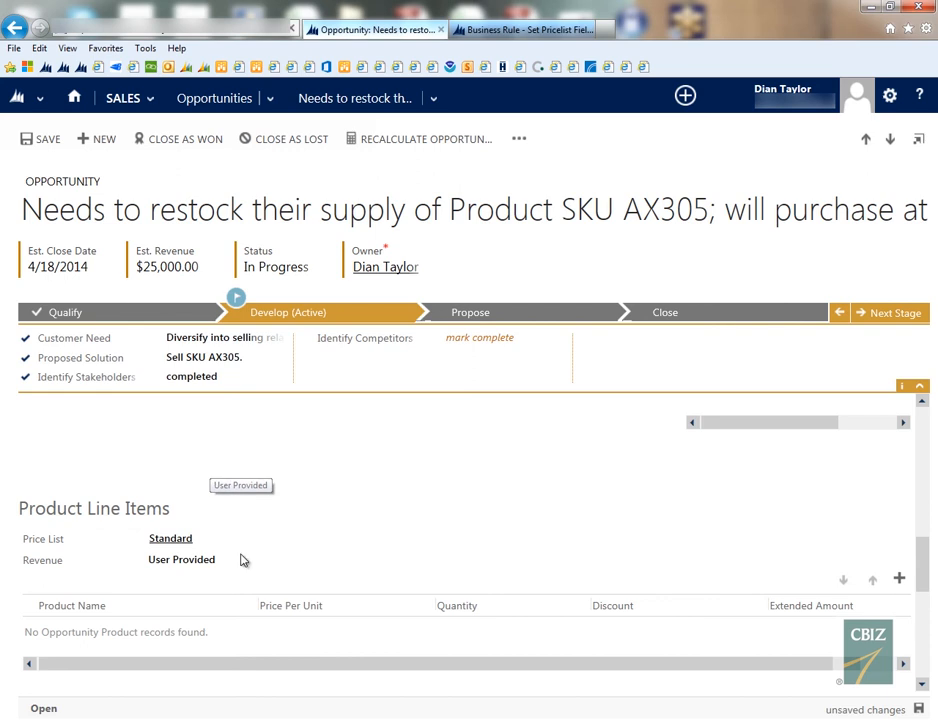
pyautogui.click(182, 559)
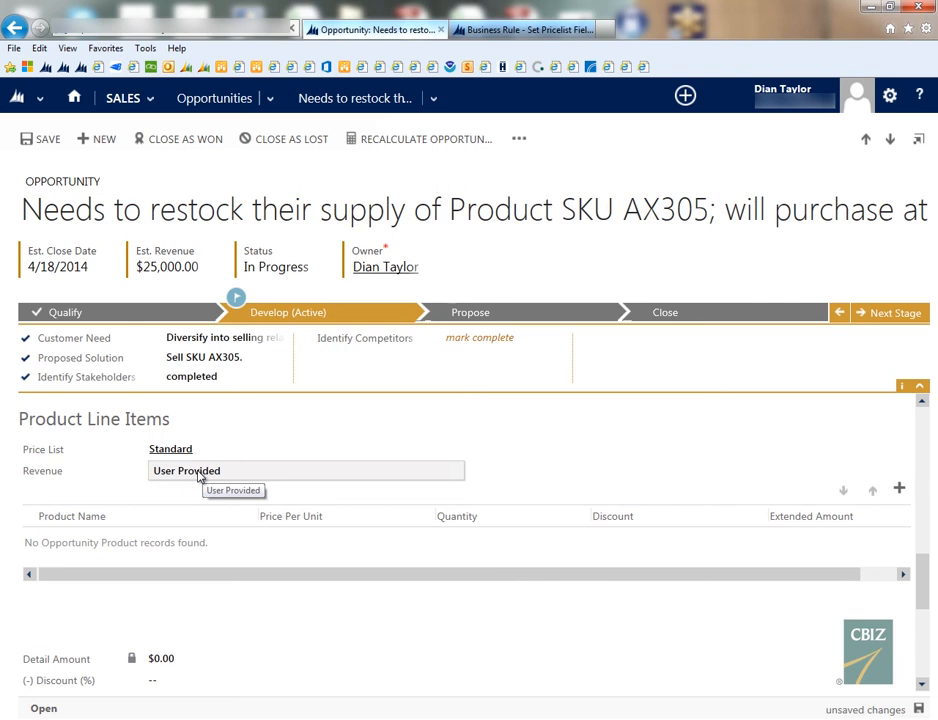
pyautogui.moveTo(167, 477)
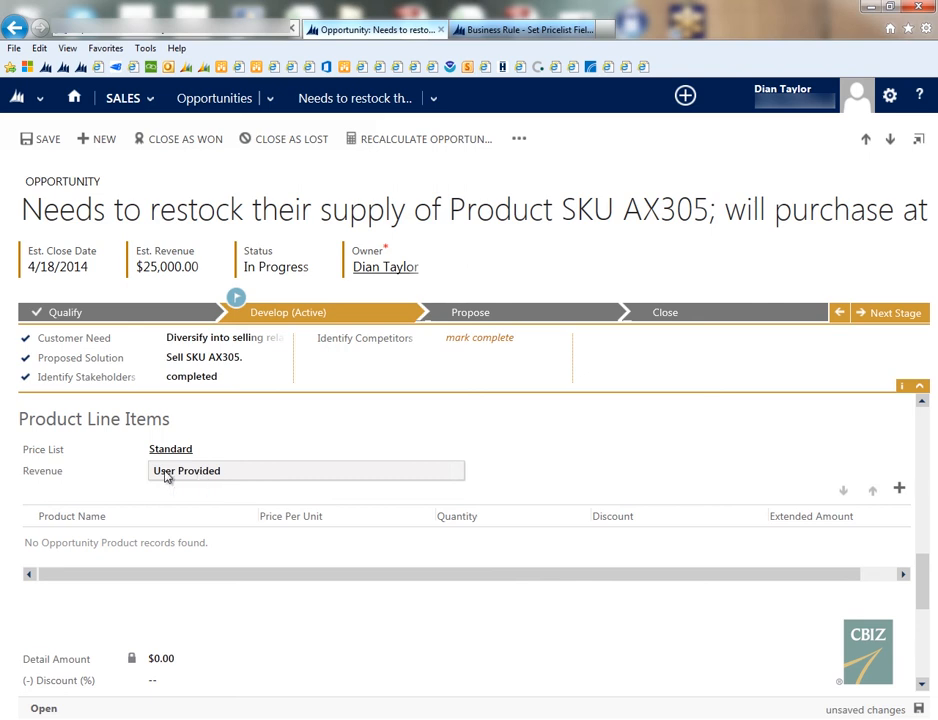